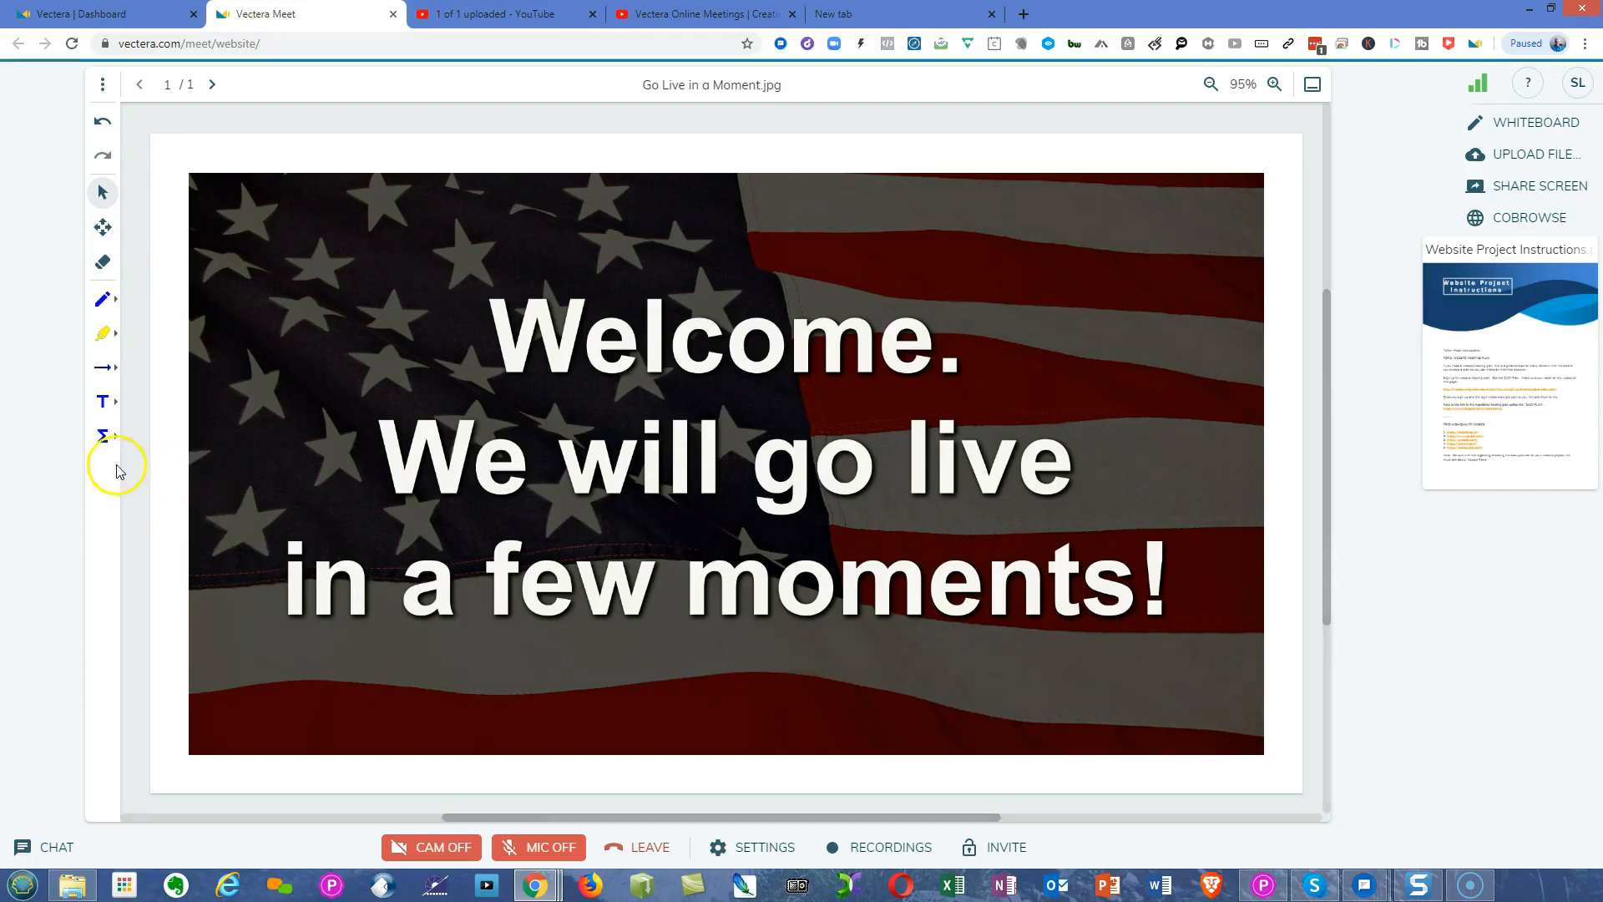
{"action": "mouse_move", "coordinate": [704, 264]}
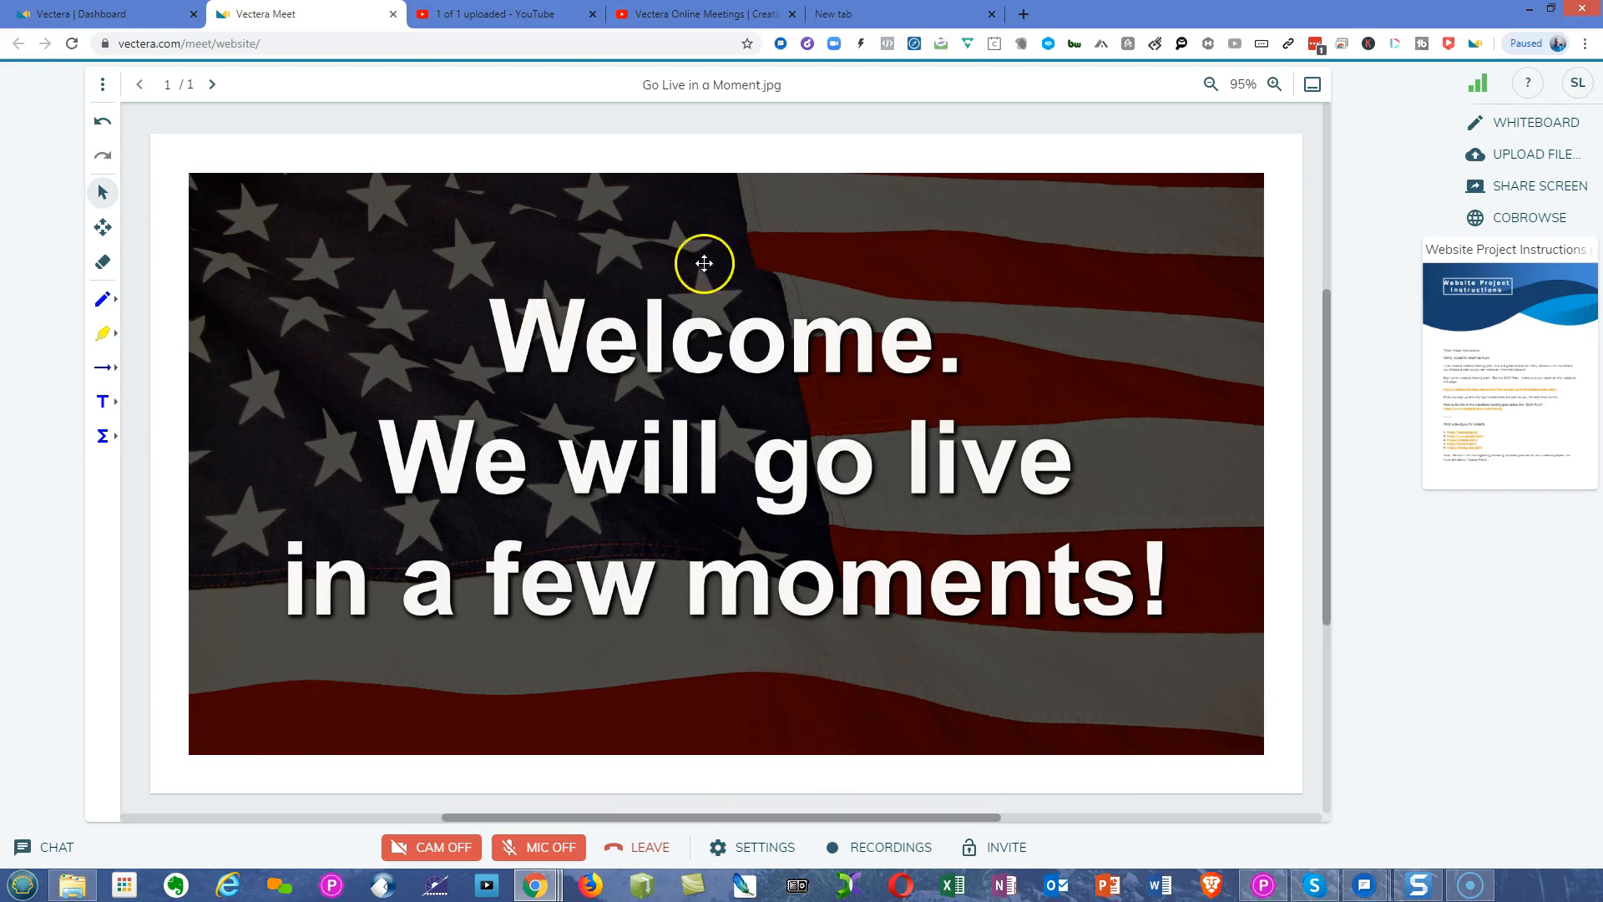
{"action": "mouse_move", "coordinate": [954, 247]}
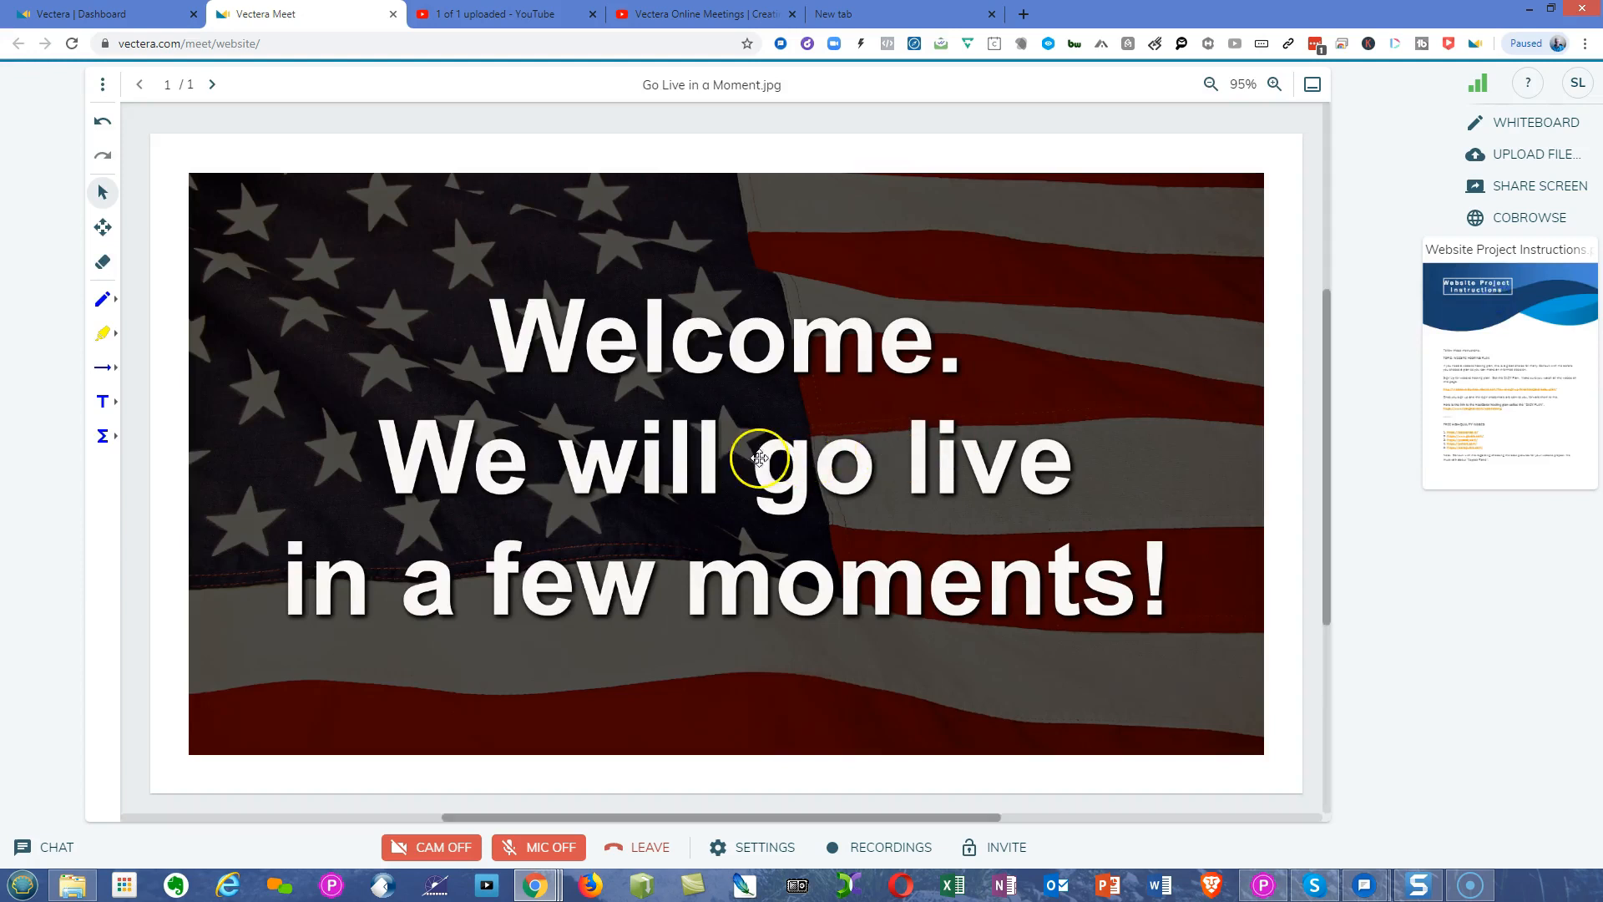
{"action": "mouse_move", "coordinate": [1341, 309]}
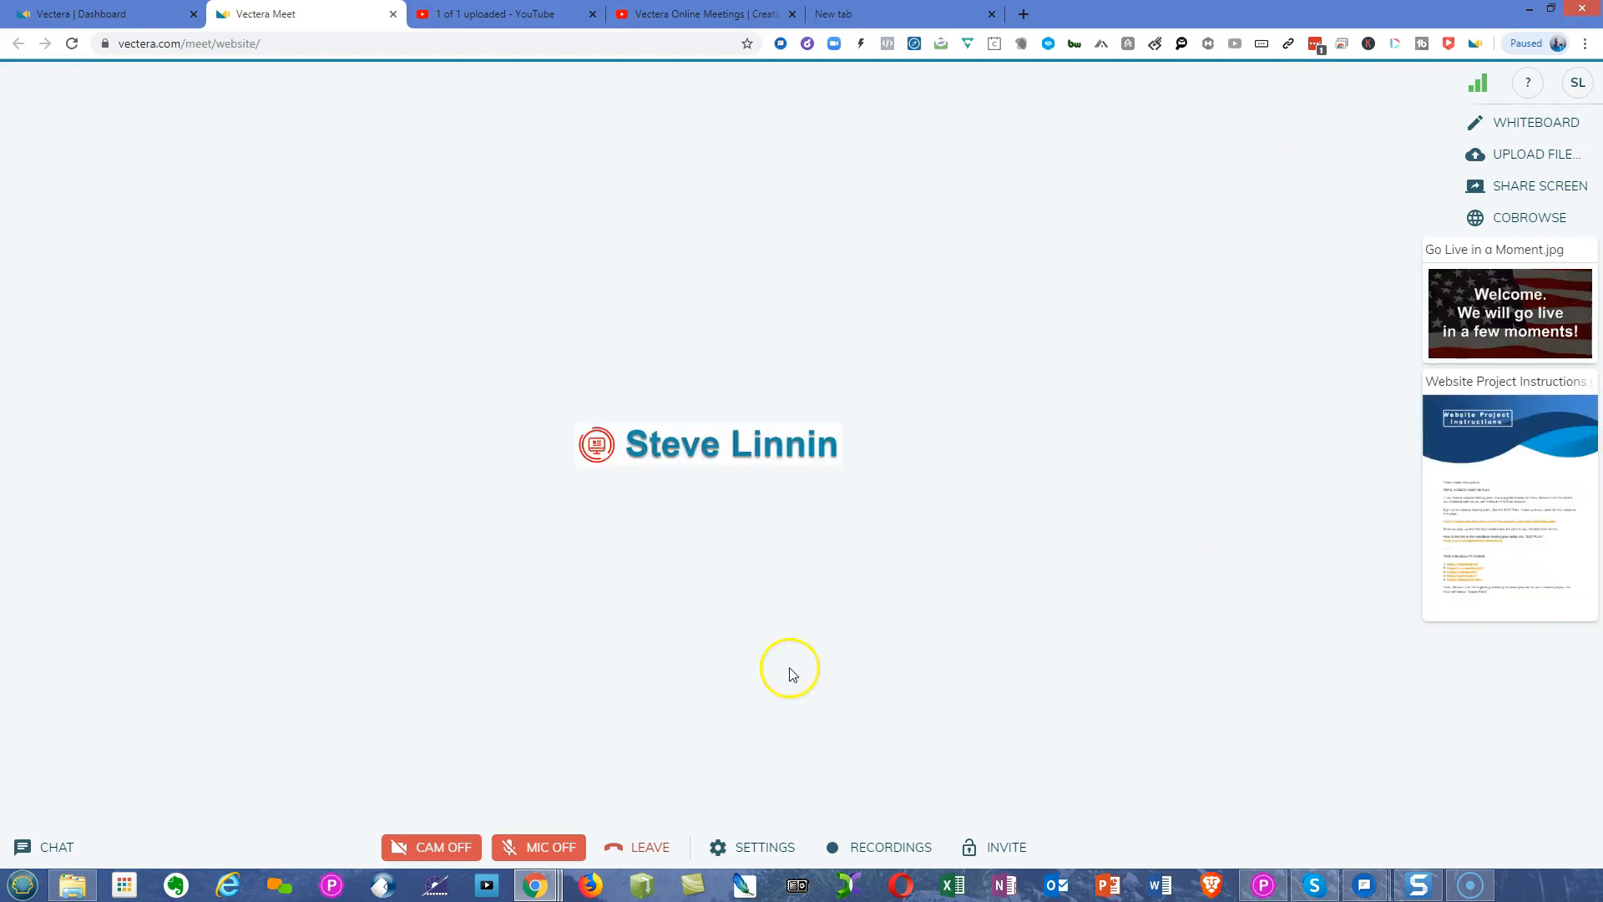
{"action": "mouse_move", "coordinate": [857, 322]}
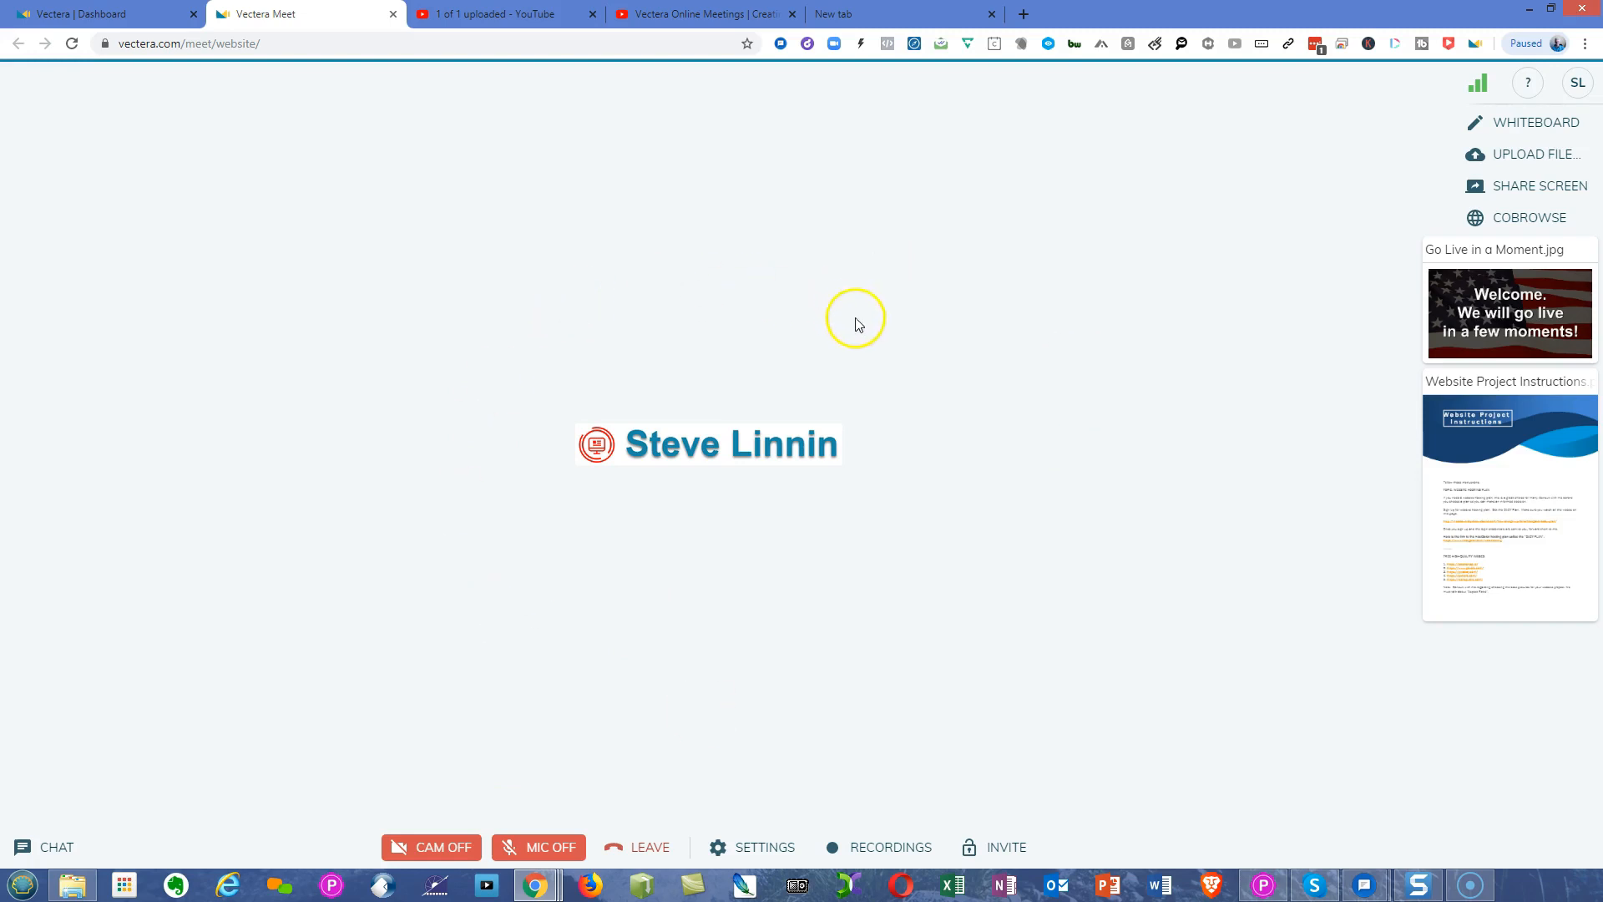
{"action": "mouse_move", "coordinate": [1523, 186]}
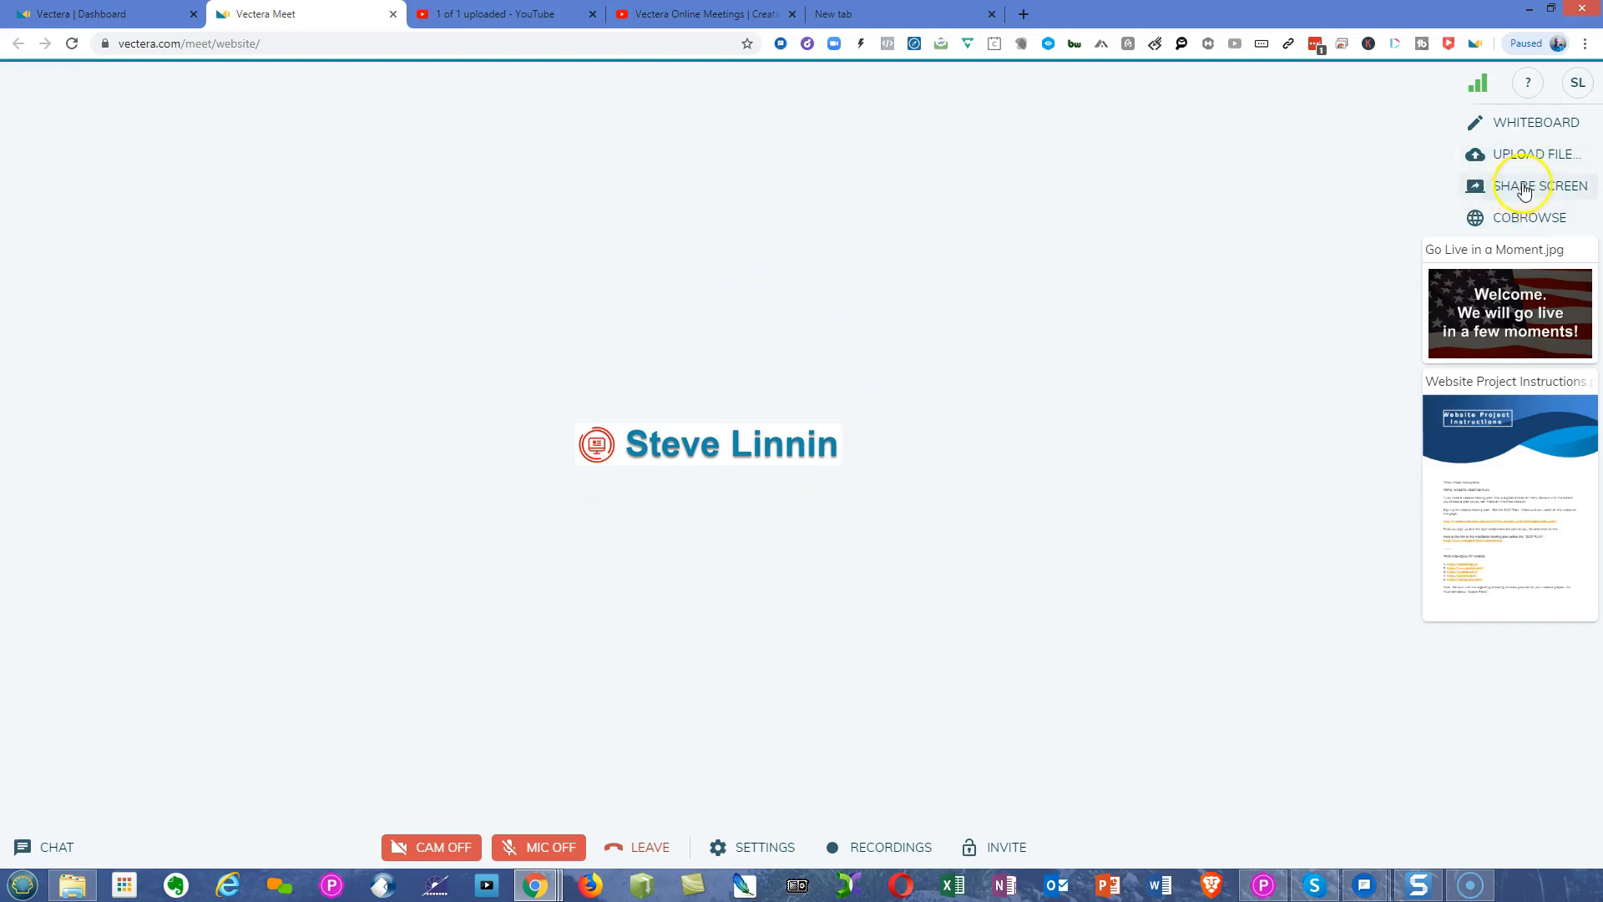
{"action": "mouse_move", "coordinate": [404, 291]}
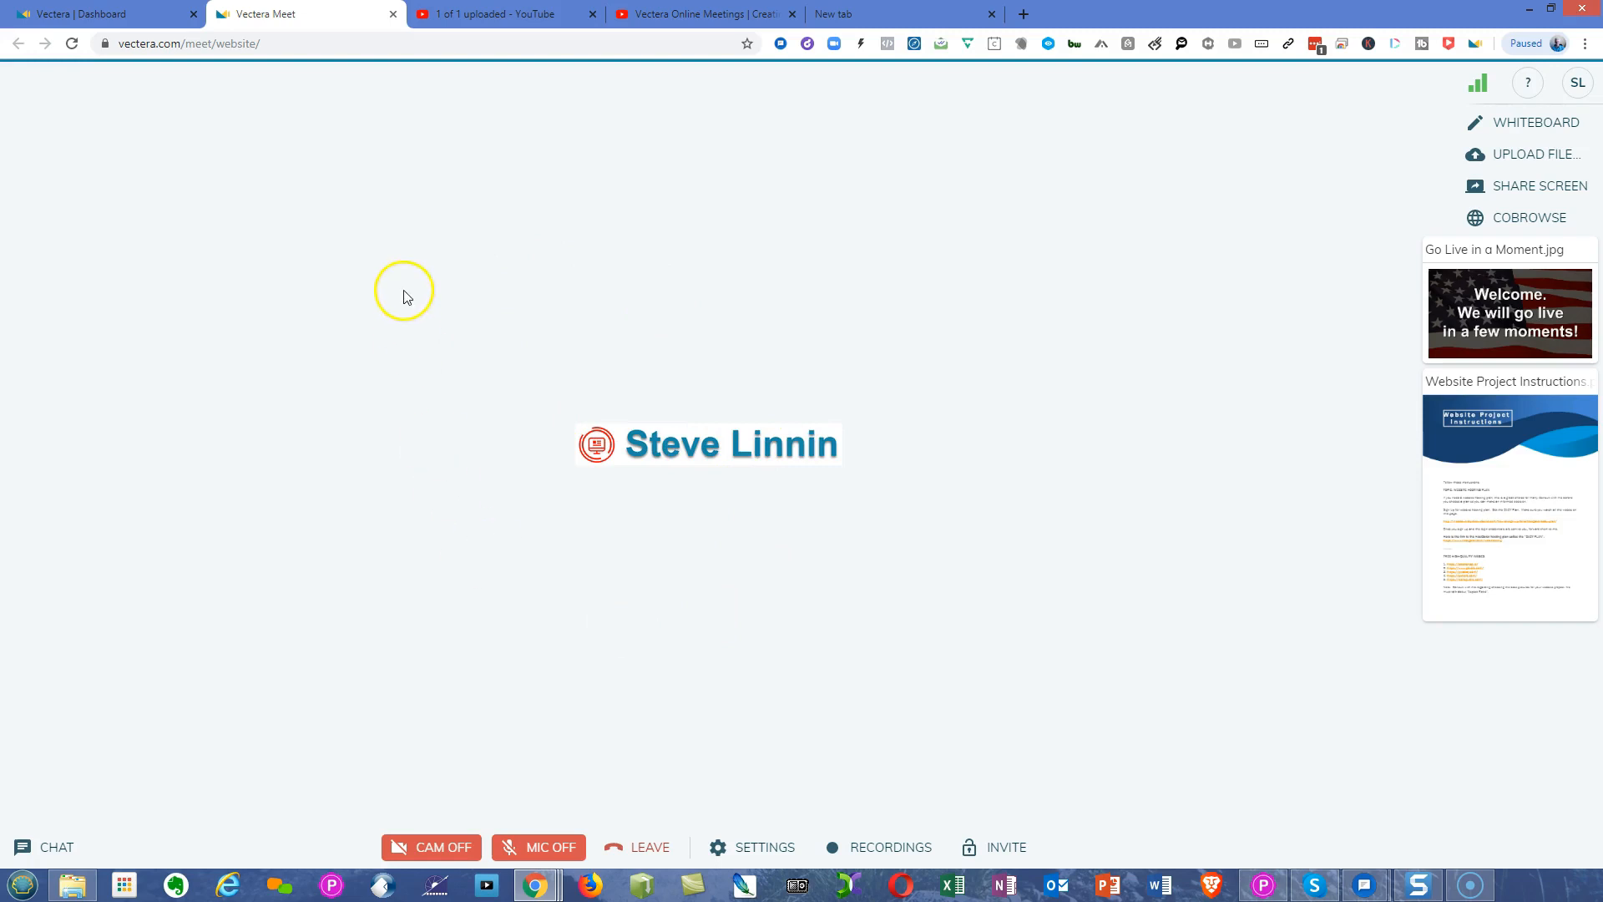
{"action": "mouse_move", "coordinate": [1013, 396]}
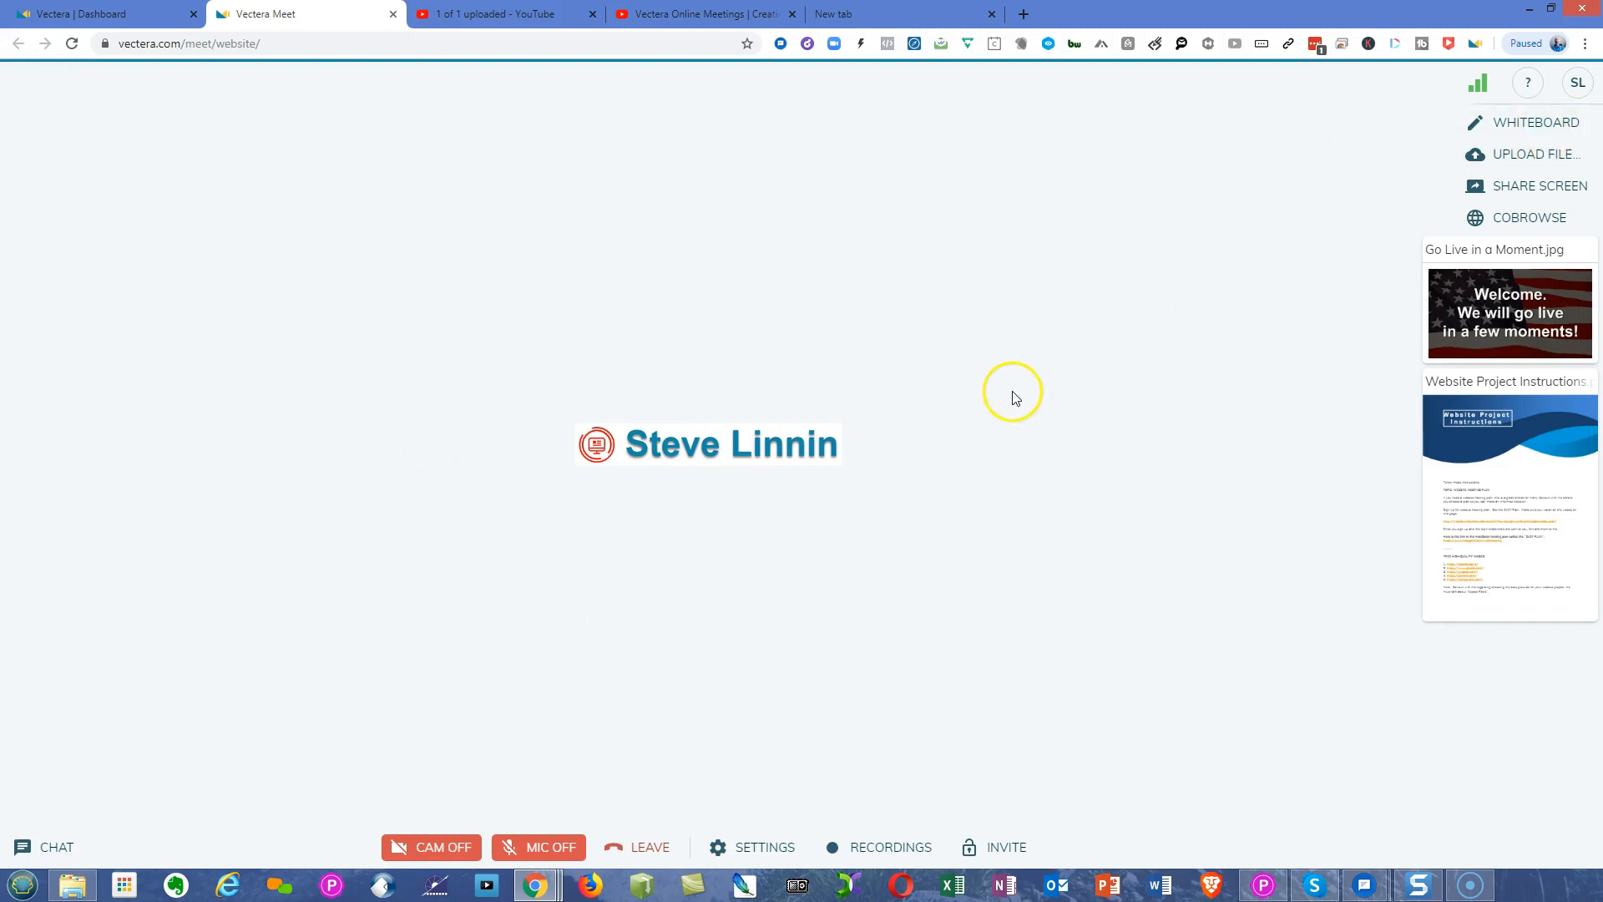
{"action": "mouse_move", "coordinate": [1038, 445]}
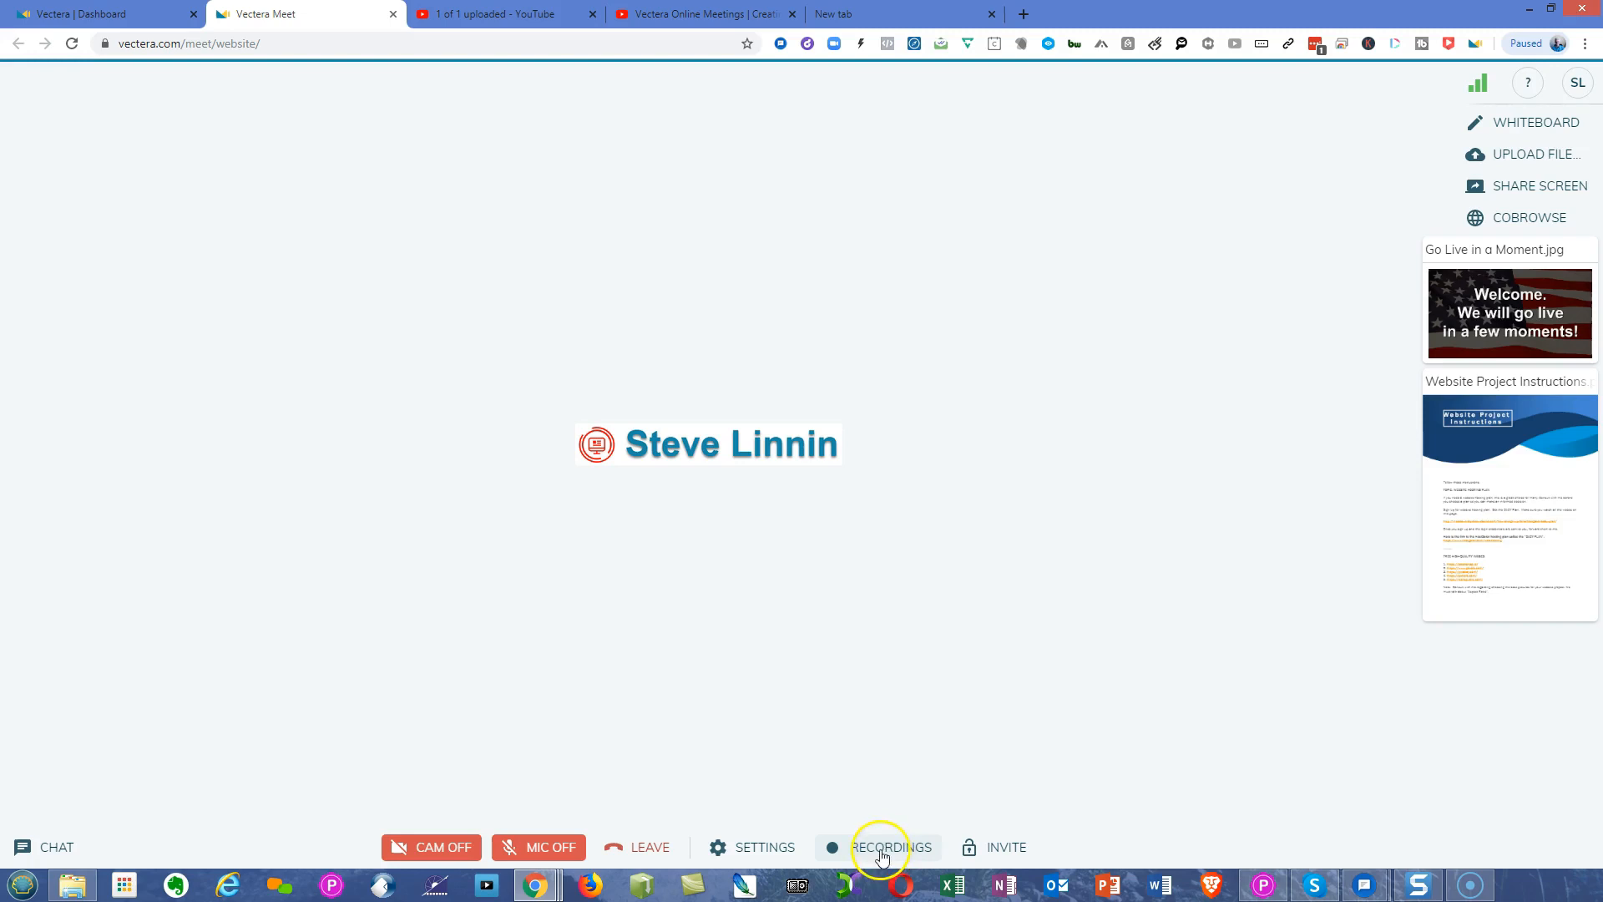
{"action": "mouse_move", "coordinate": [605, 107]}
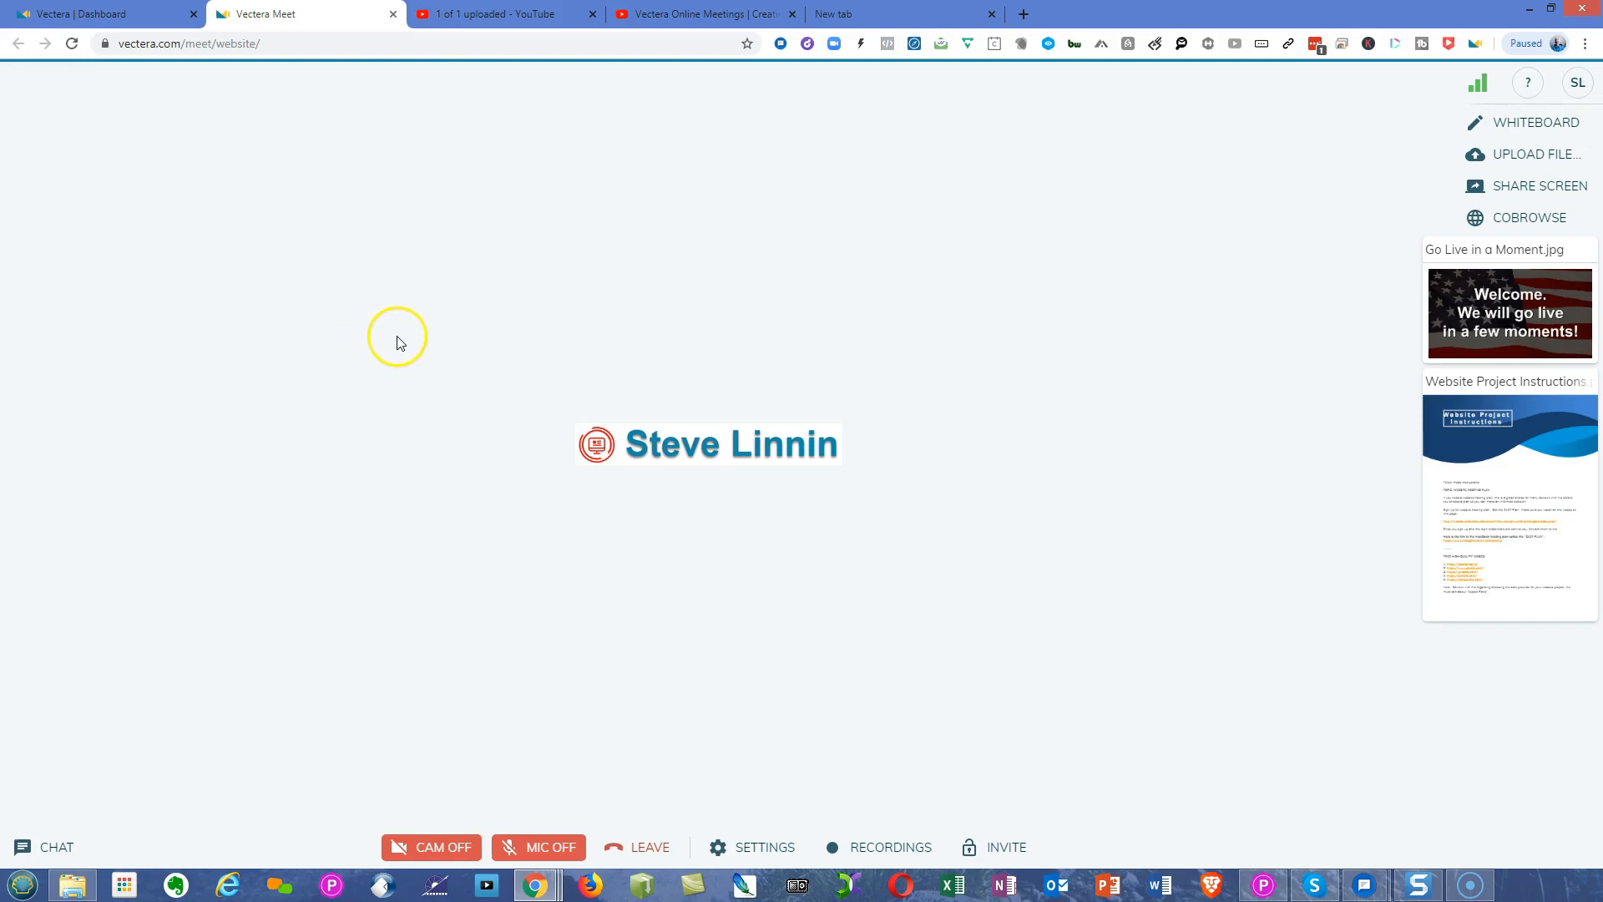
{"action": "mouse_move", "coordinate": [471, 488]}
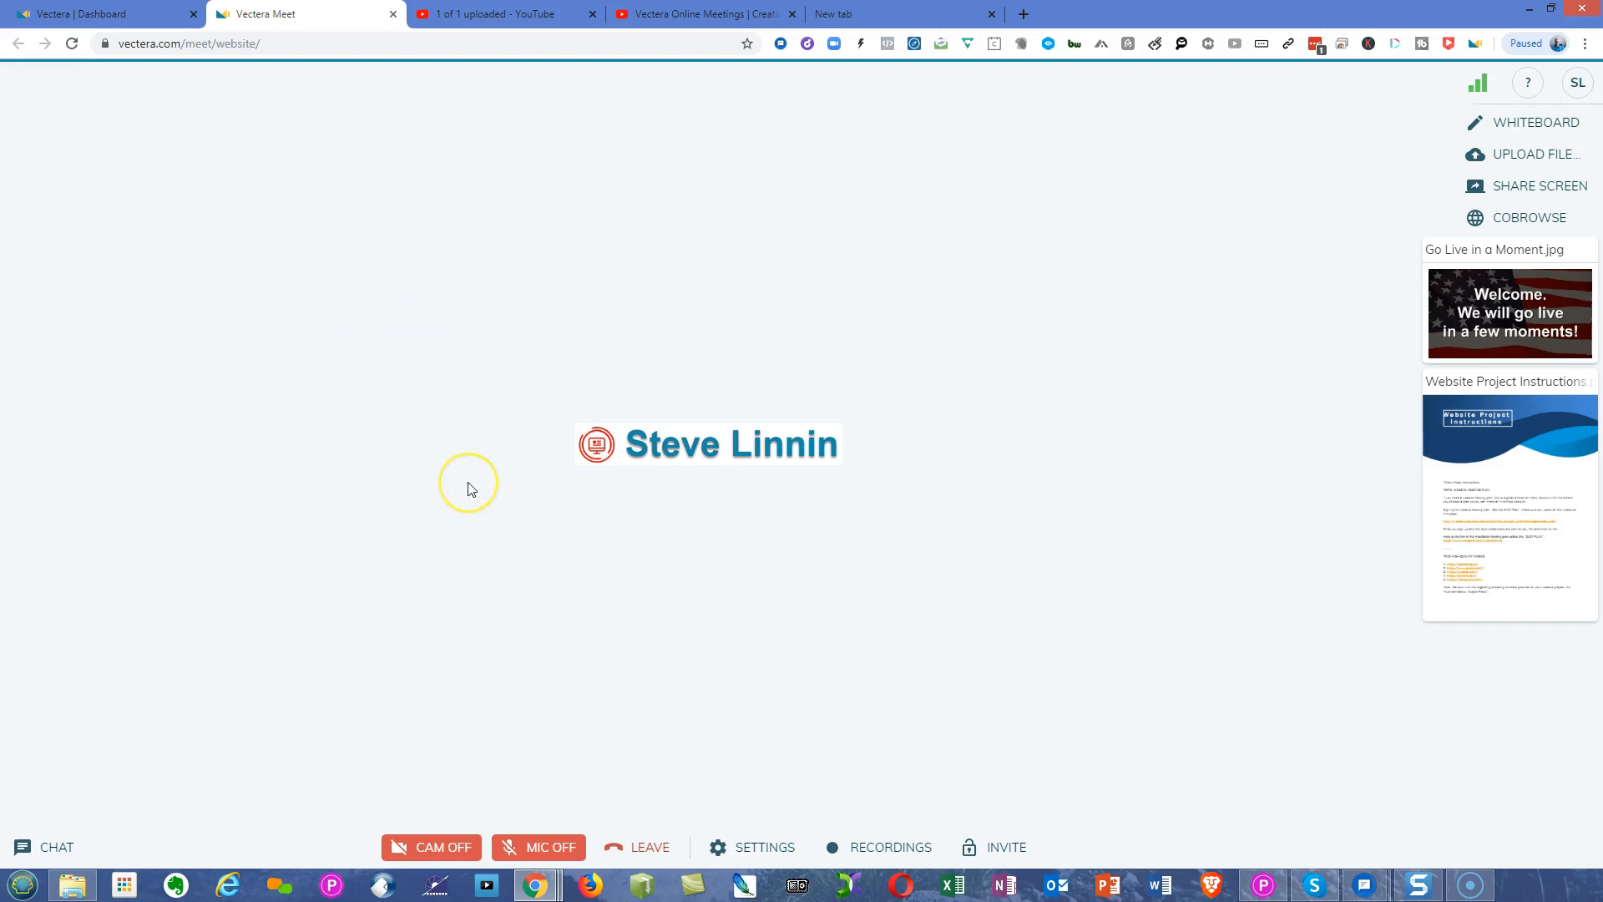
{"action": "mouse_move", "coordinate": [889, 825]}
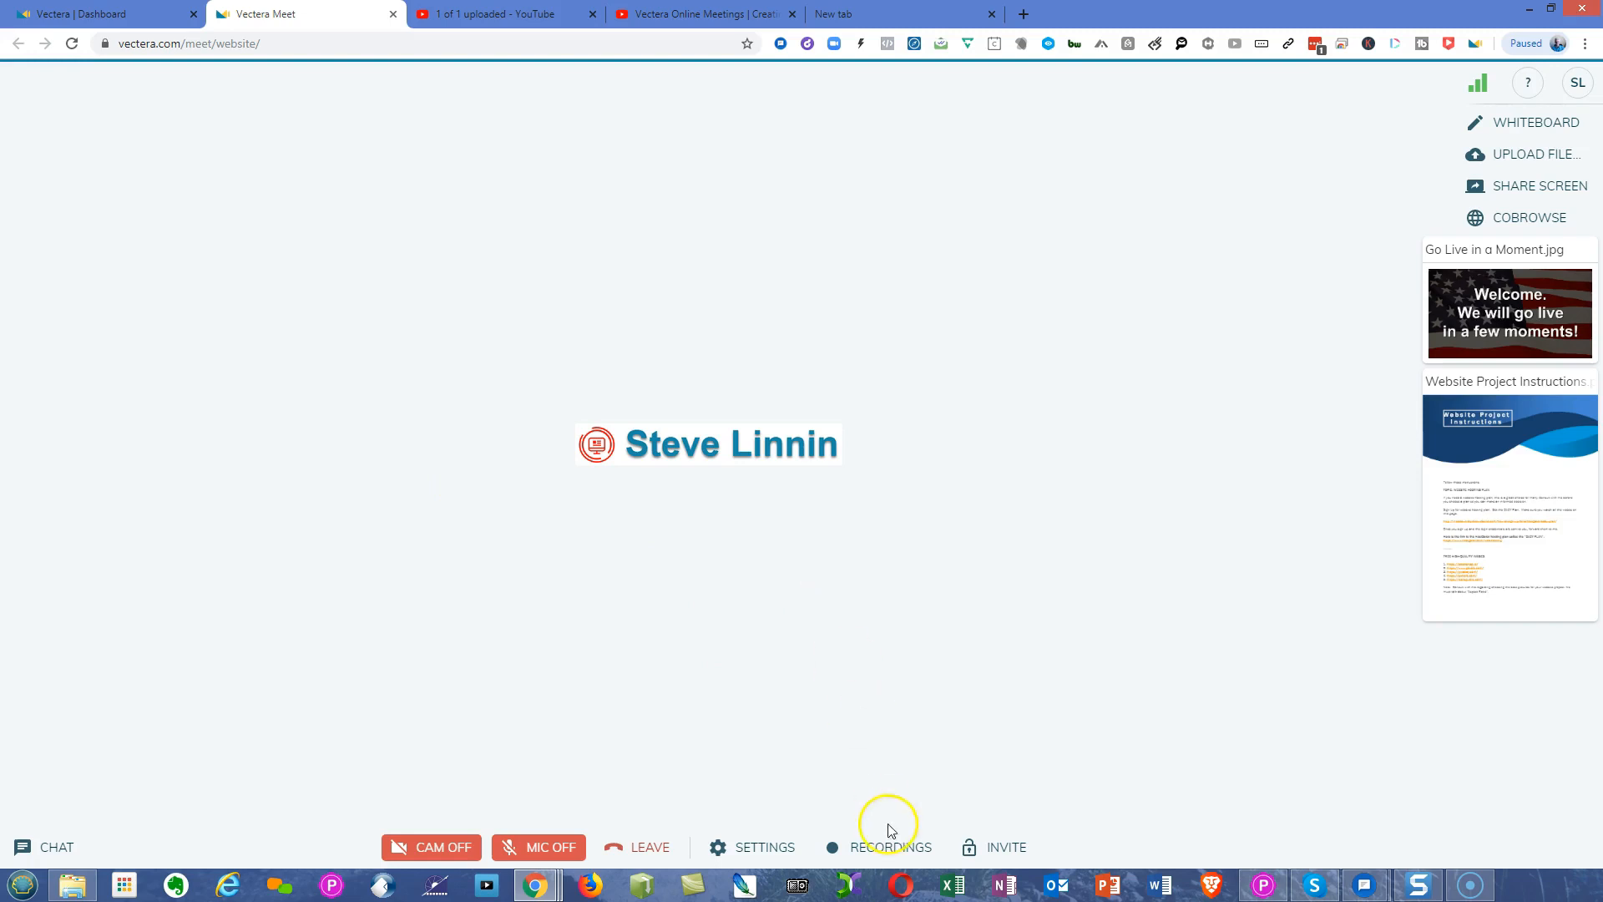
{"action": "mouse_move", "coordinate": [501, 359]}
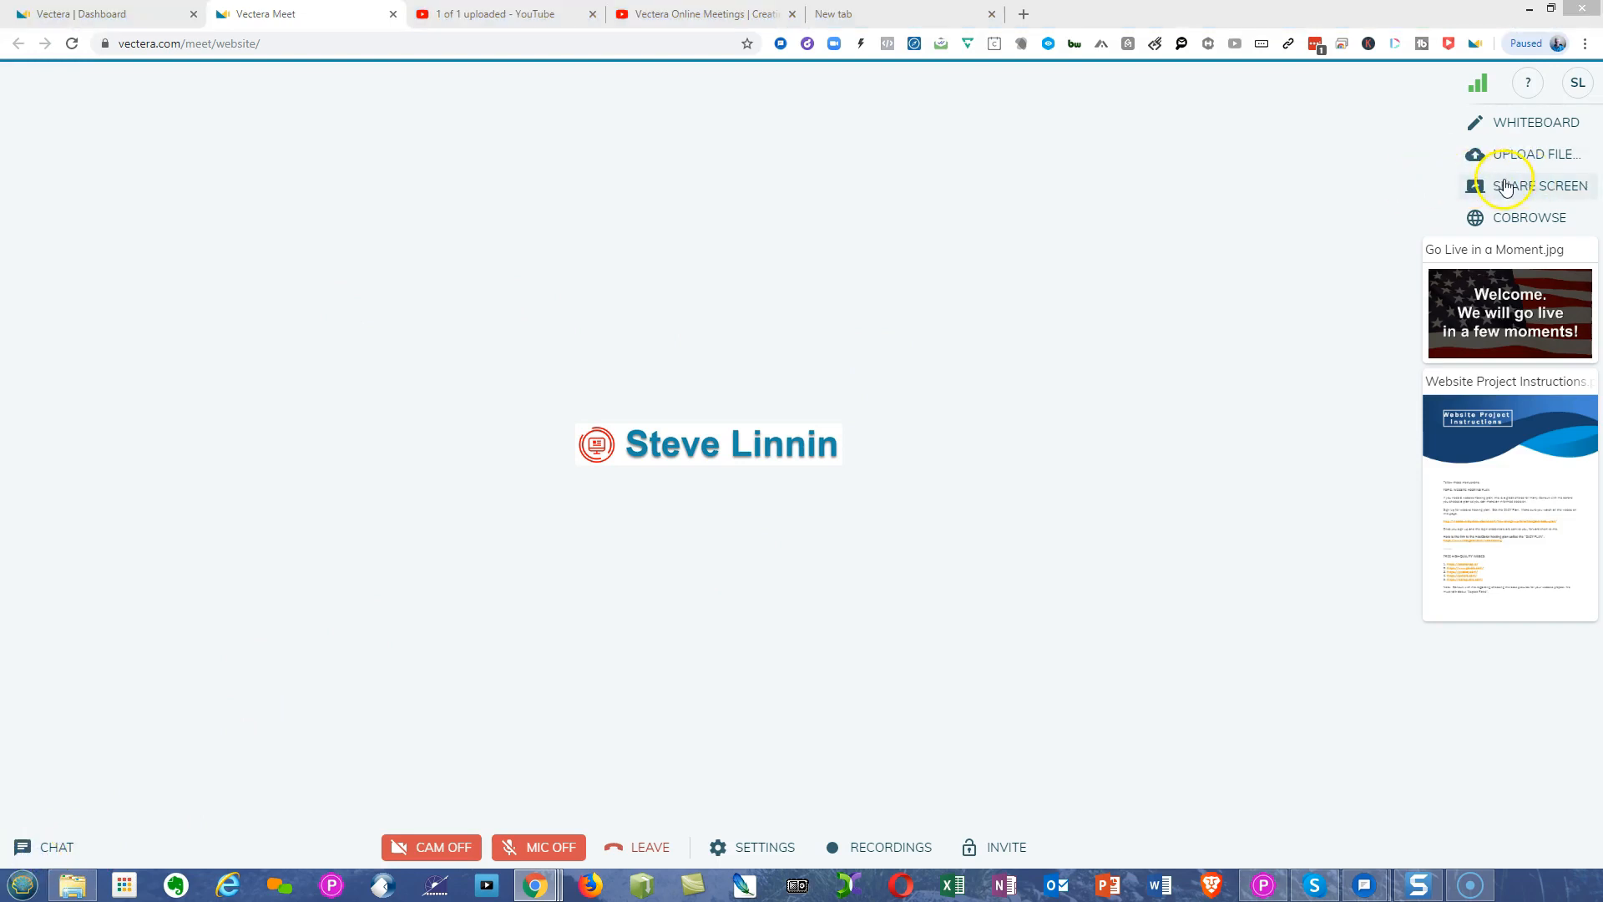
Share the entire Screen 1, showing the Own It Now Realty homepage, with participants
{"action": "left_click", "coordinate": [1537, 186]}
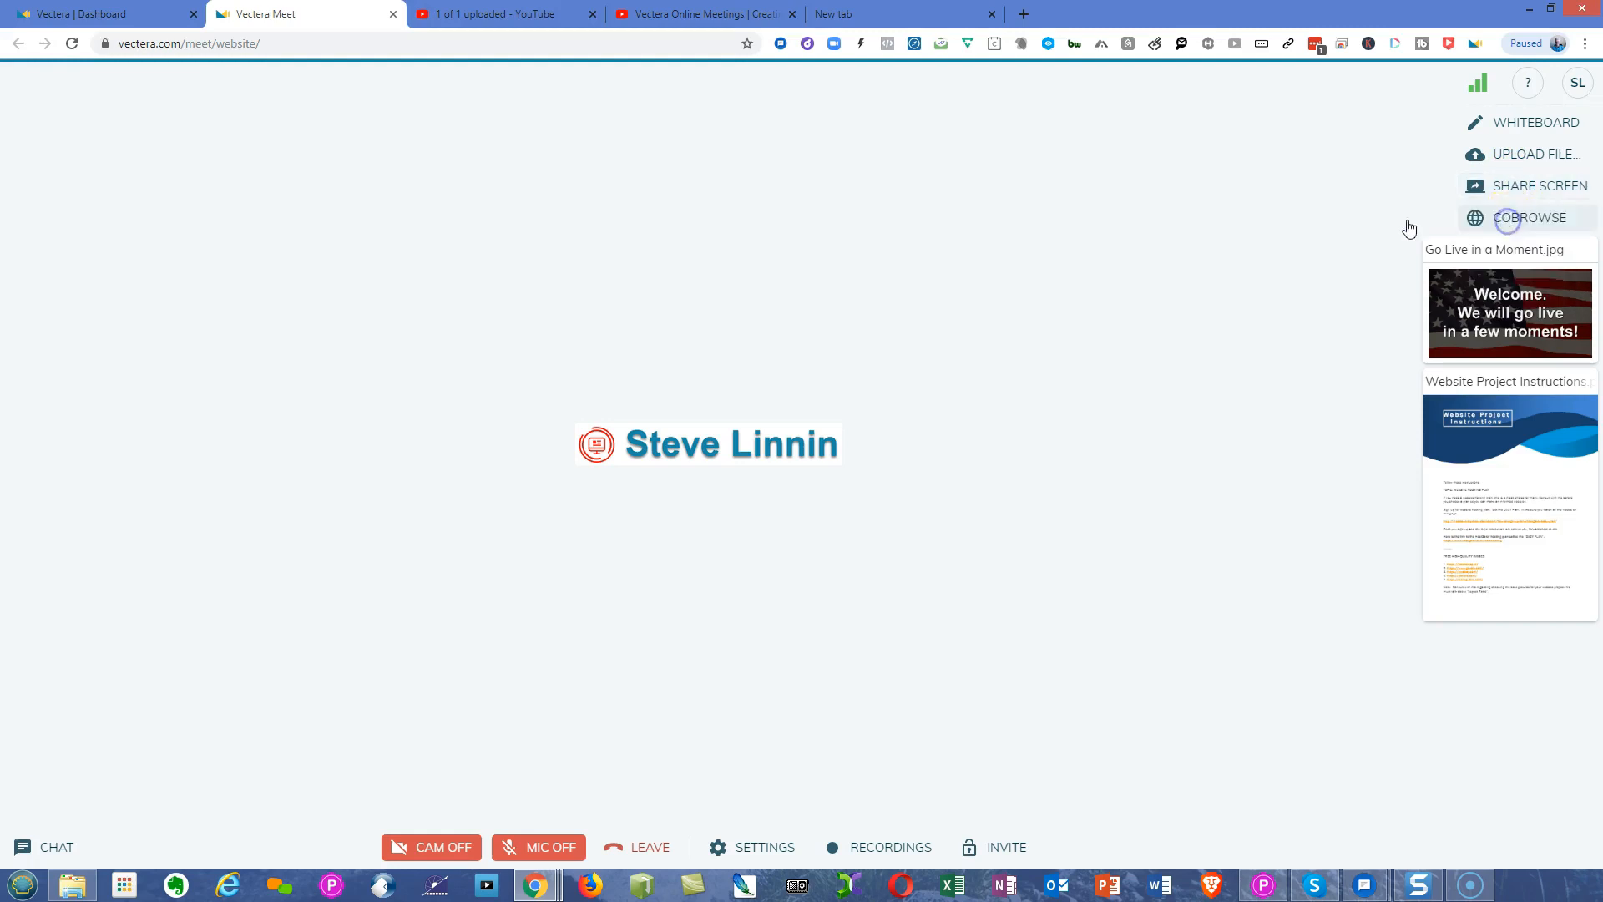
{"action": "left_click", "coordinate": [1539, 185]}
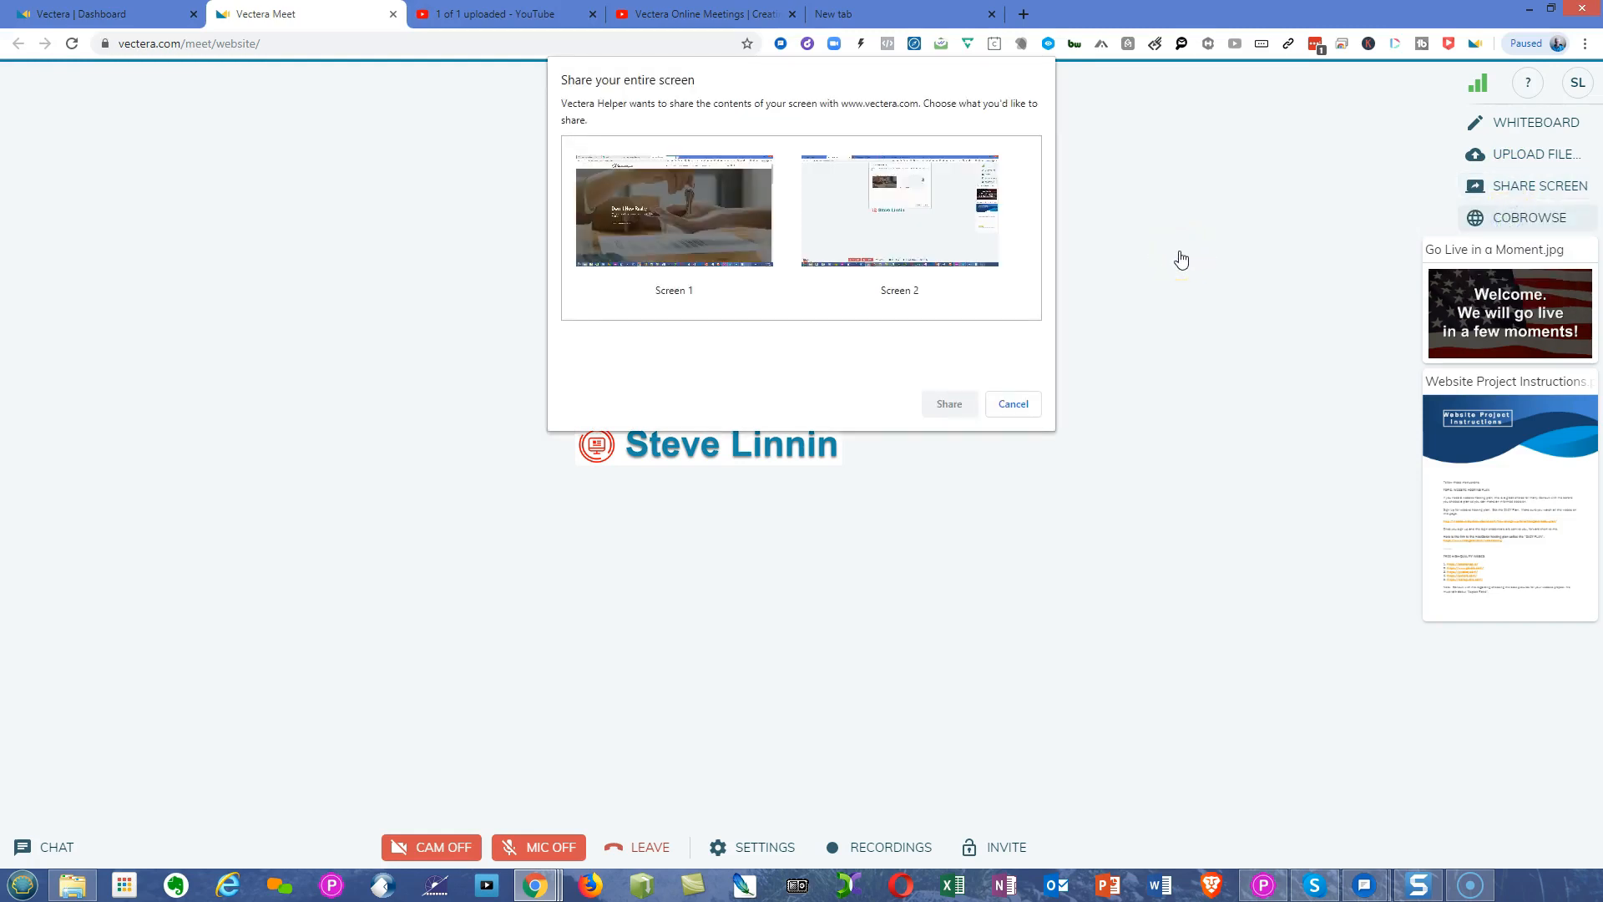
{"action": "left_click", "coordinate": [673, 211]}
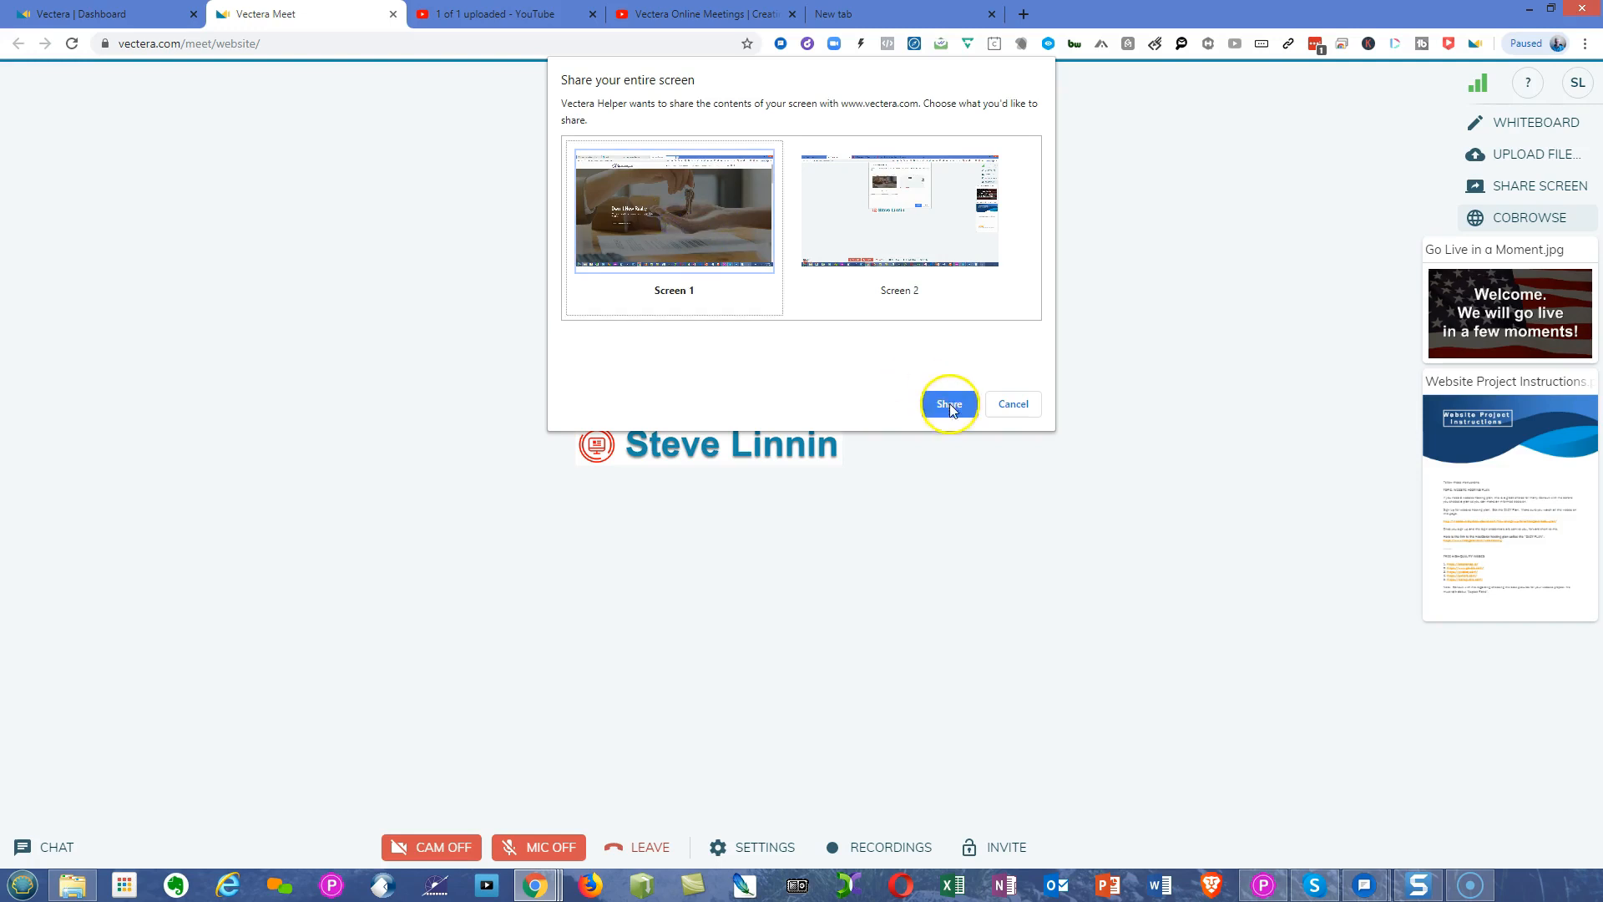
{"action": "left_click", "coordinate": [947, 403]}
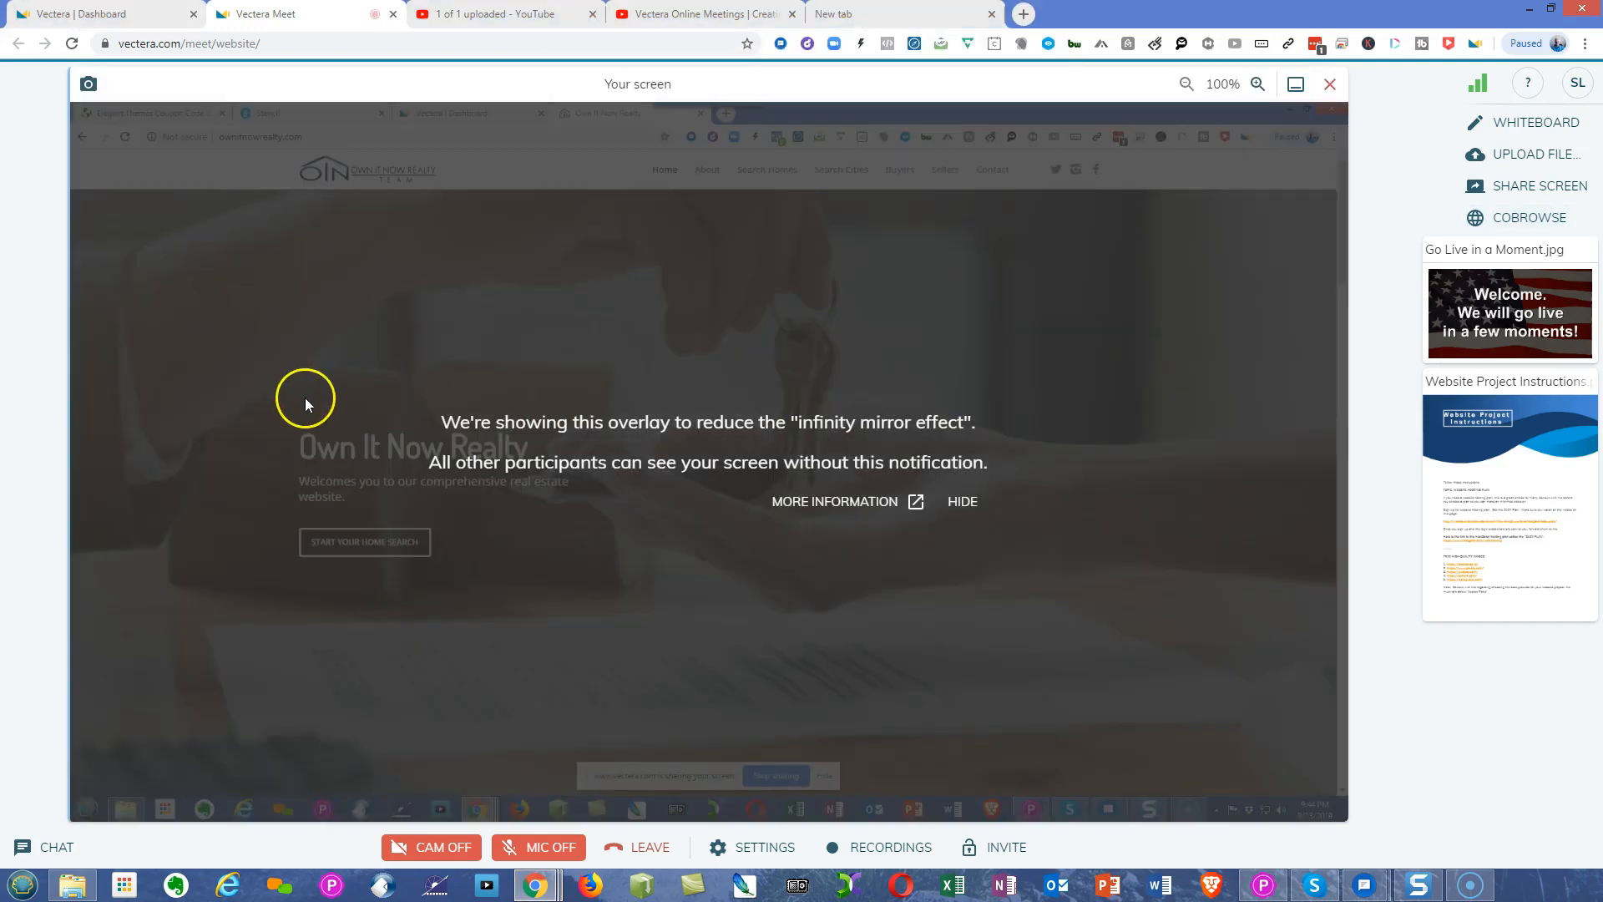
Hide the infinity mirror notice and open Start Your Home Search from the realty homepage
{"action": "left_click", "coordinate": [962, 501]}
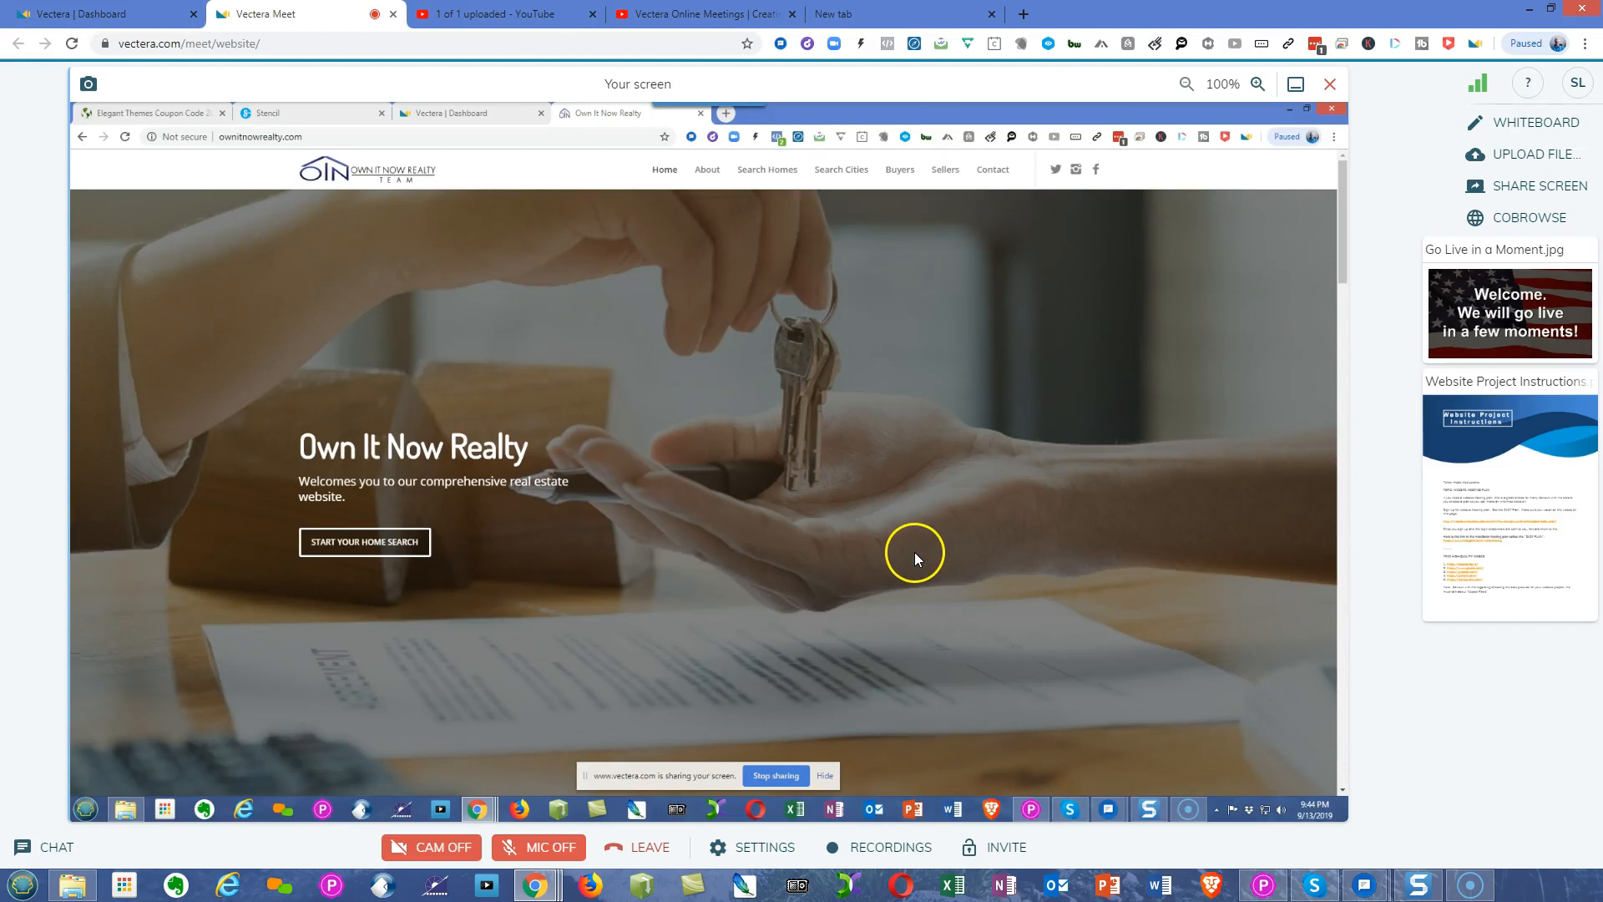
{"action": "mouse_move", "coordinate": [838, 652]}
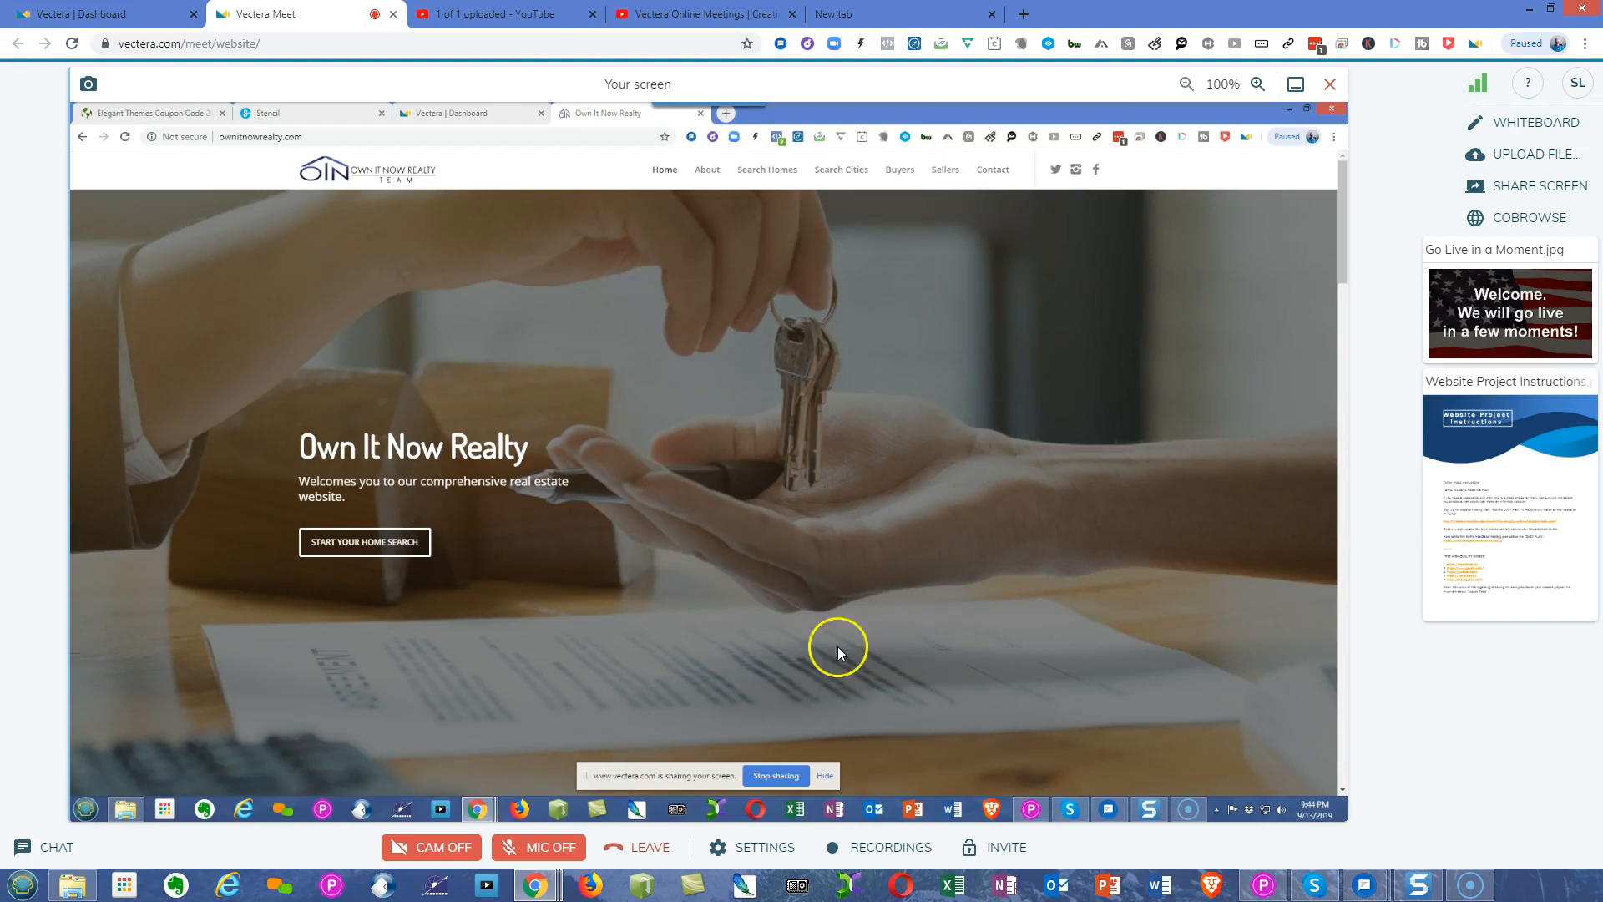
{"action": "mouse_move", "coordinate": [953, 483]}
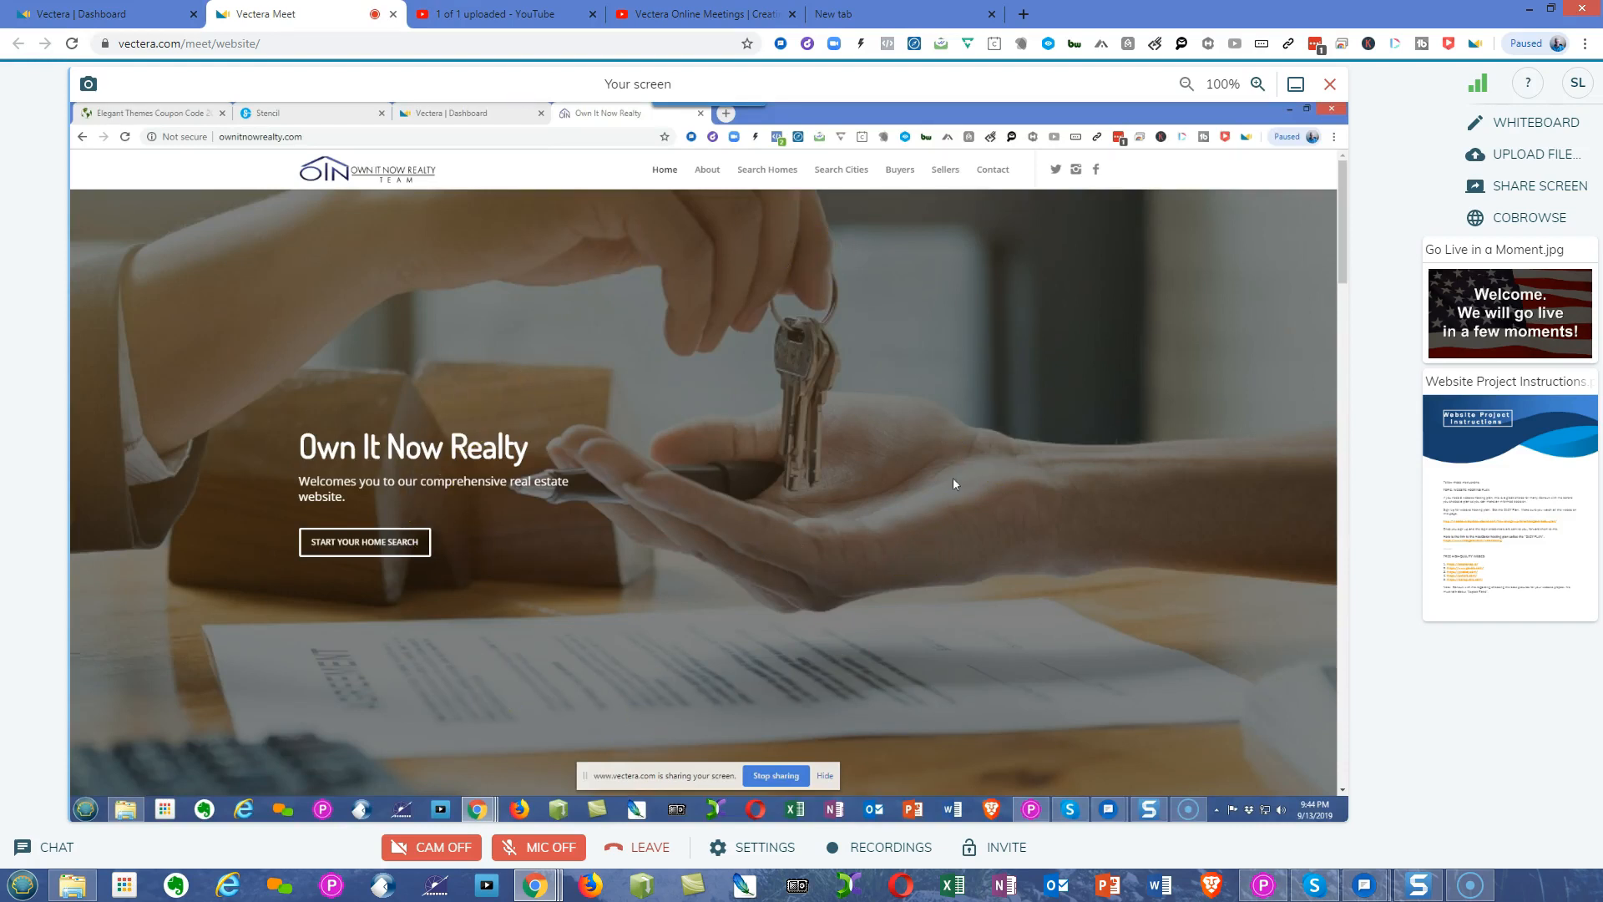
{"action": "mouse_move", "coordinate": [815, 531]}
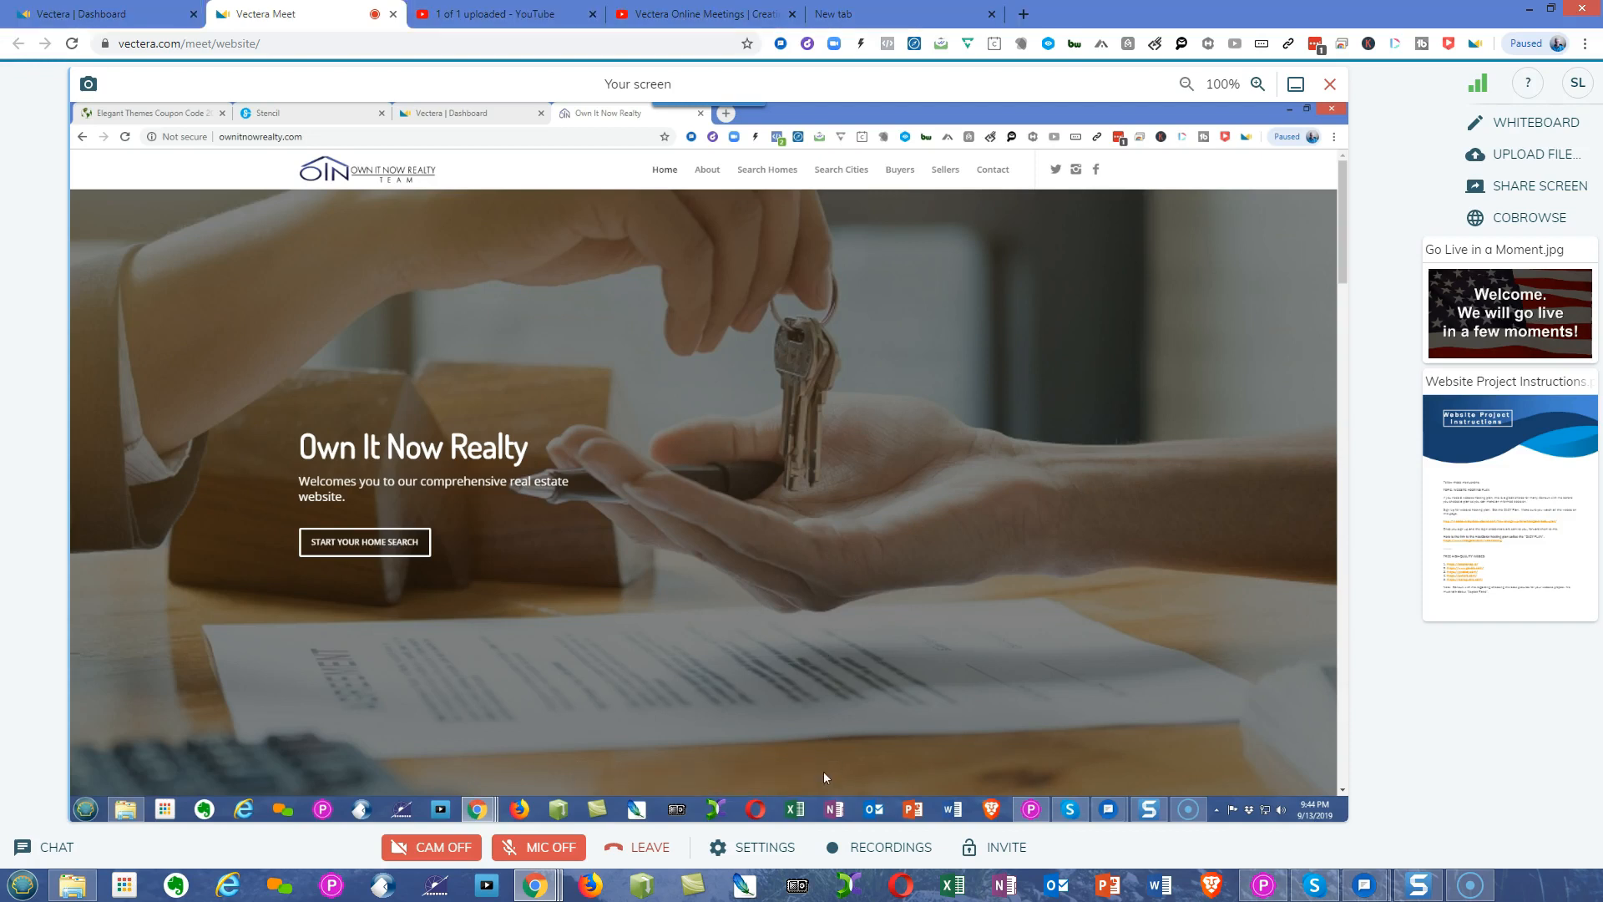
{"action": "mouse_move", "coordinate": [583, 587]}
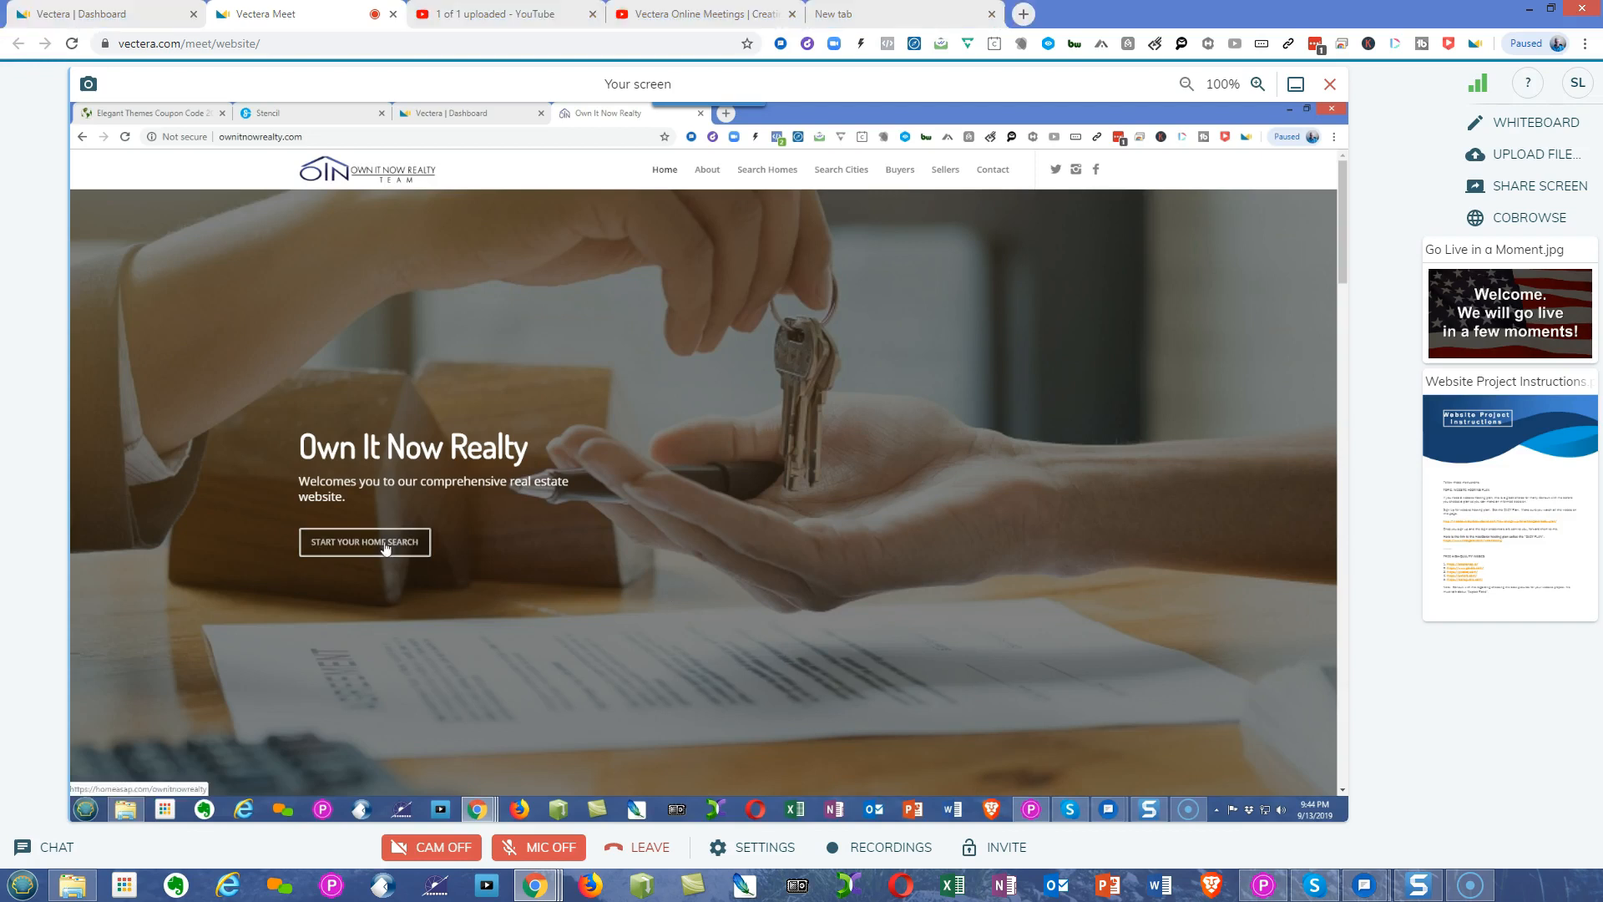
{"action": "left_click", "coordinate": [364, 542]}
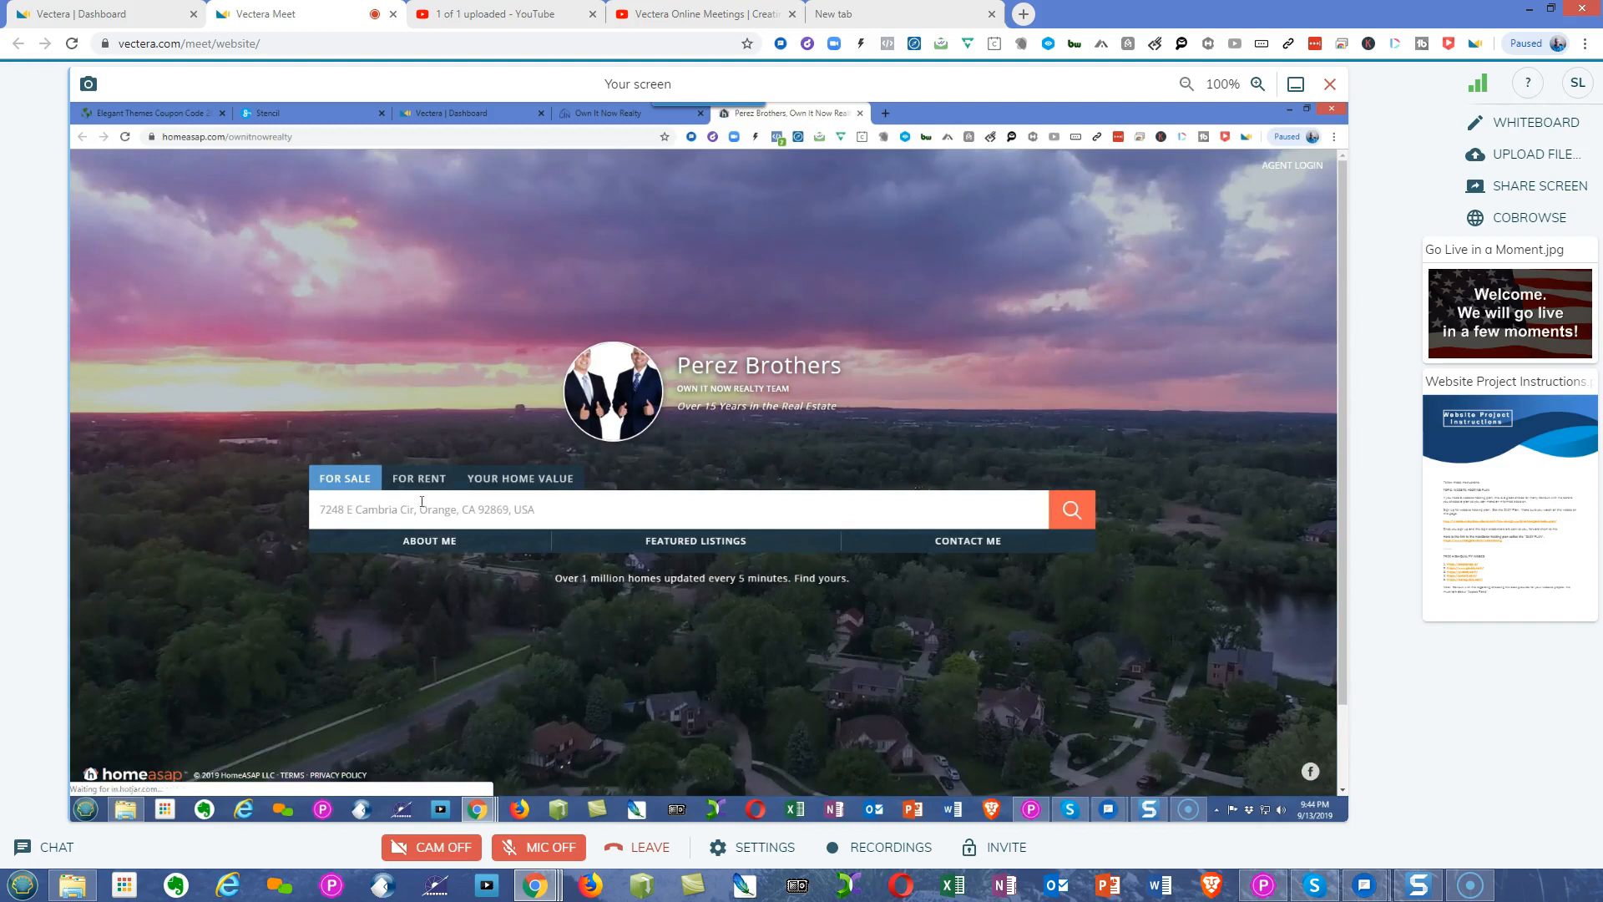
{"action": "mouse_move", "coordinate": [642, 258]}
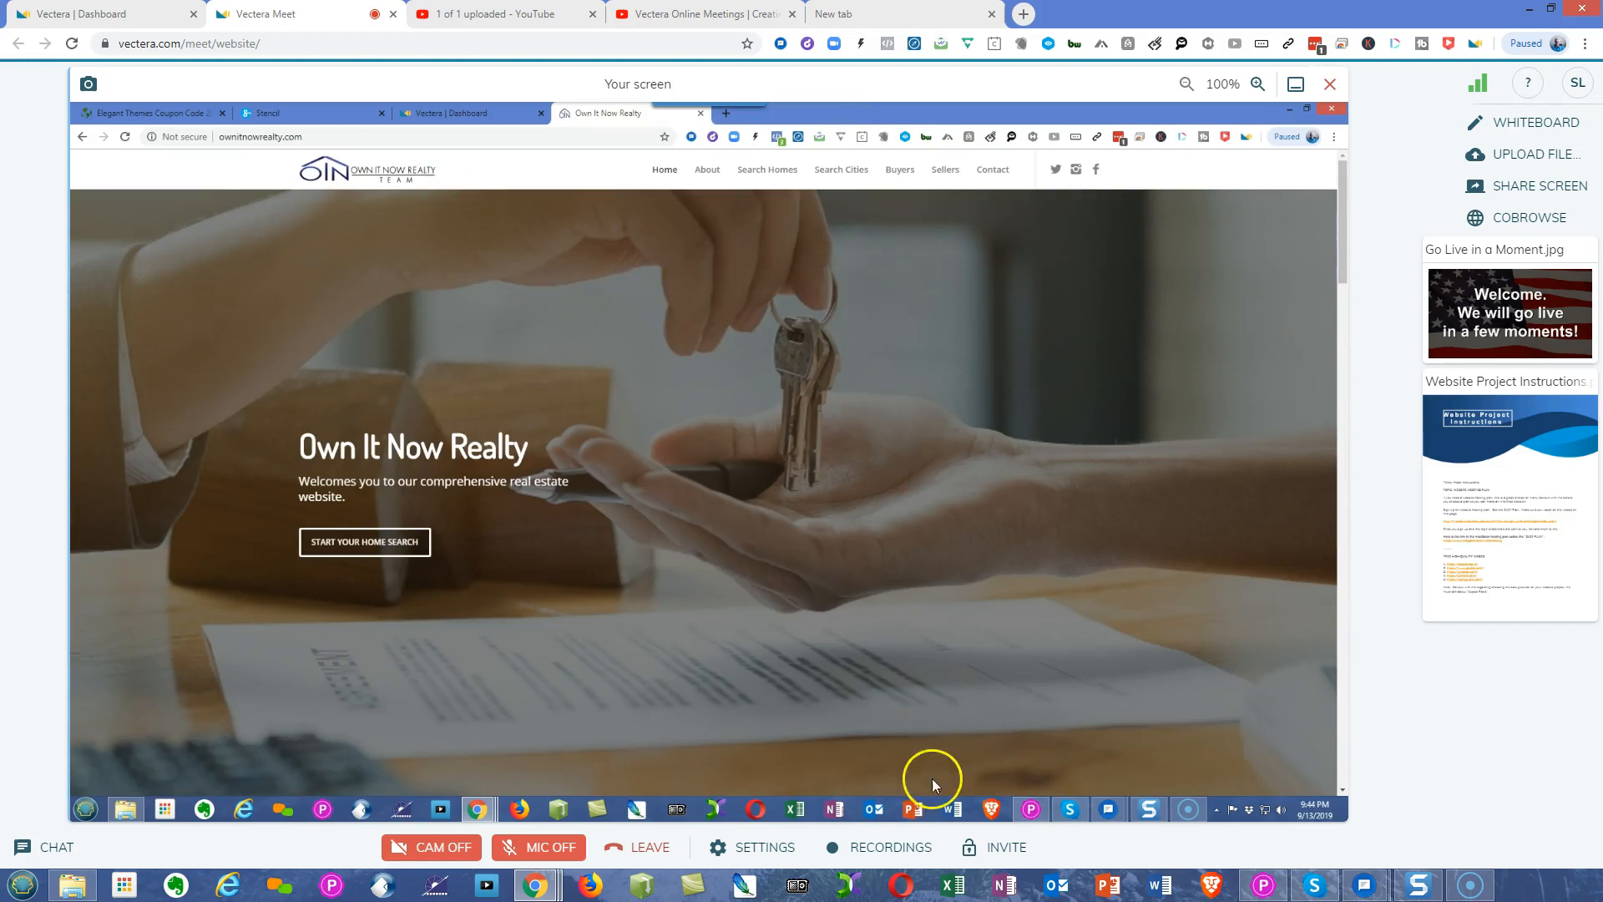
{"action": "mouse_move", "coordinate": [781, 715]}
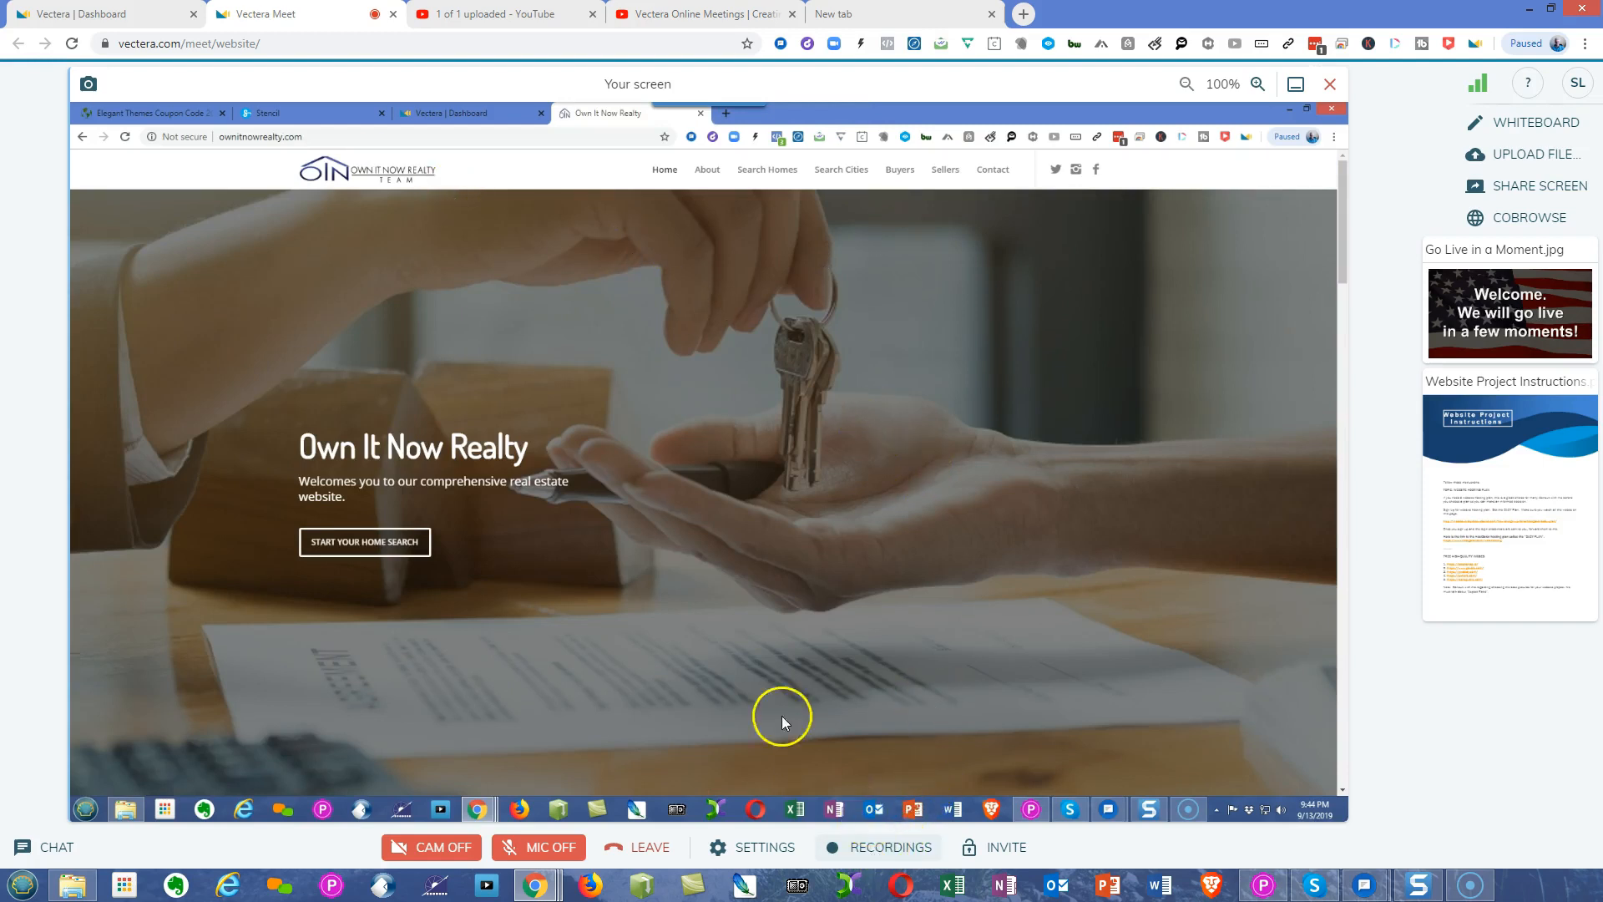
{"action": "mouse_move", "coordinate": [742, 662]}
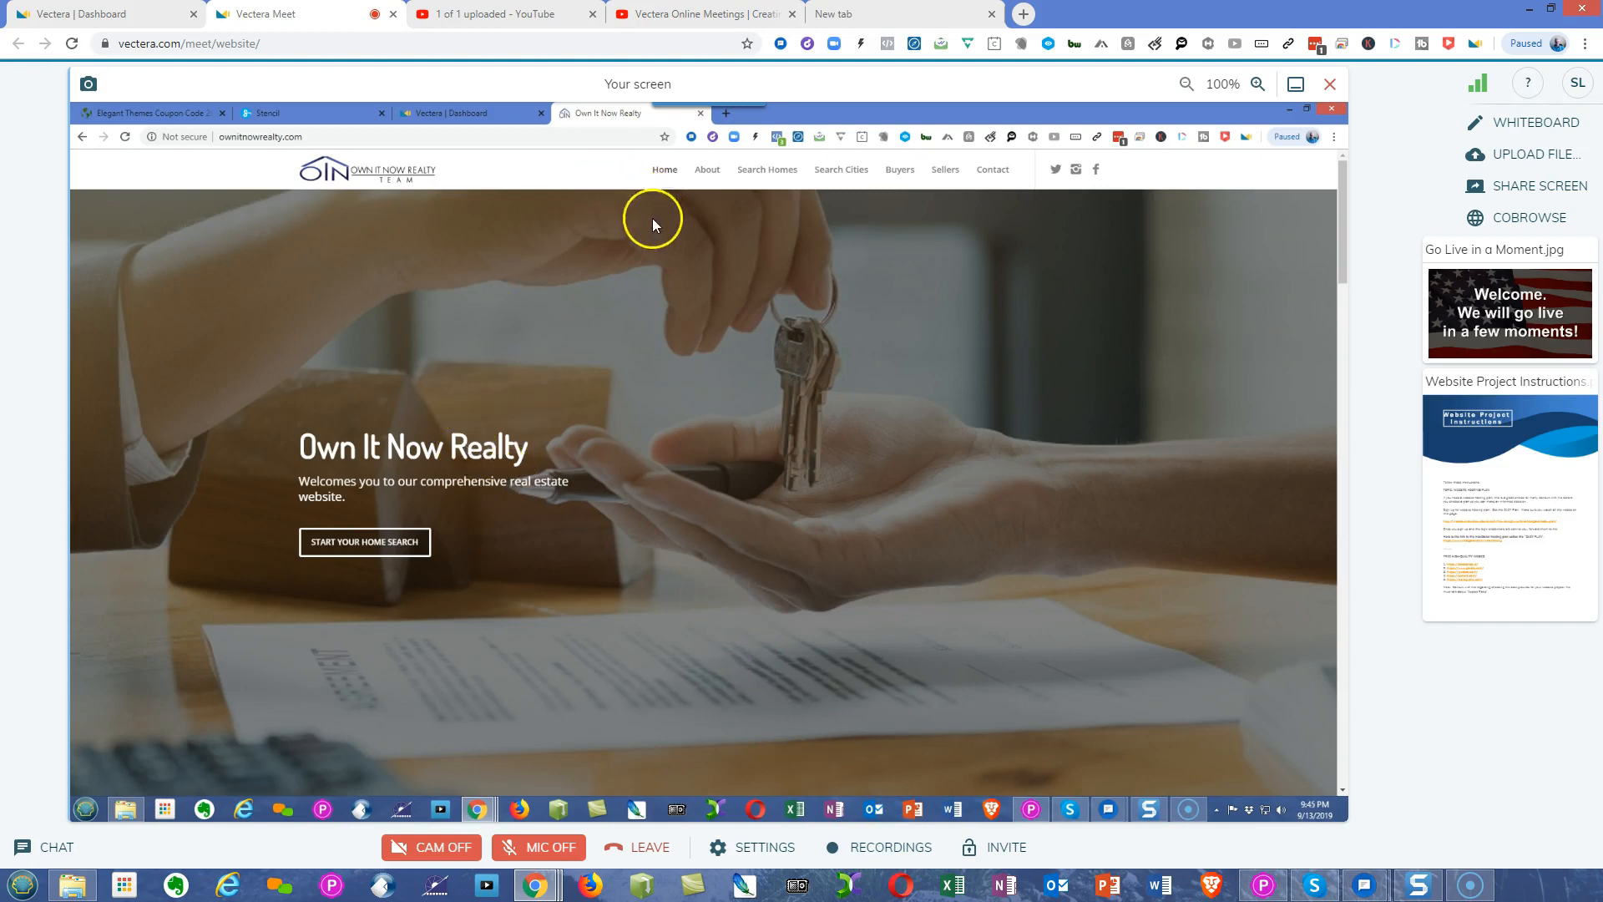
{"action": "mouse_move", "coordinate": [320, 506]}
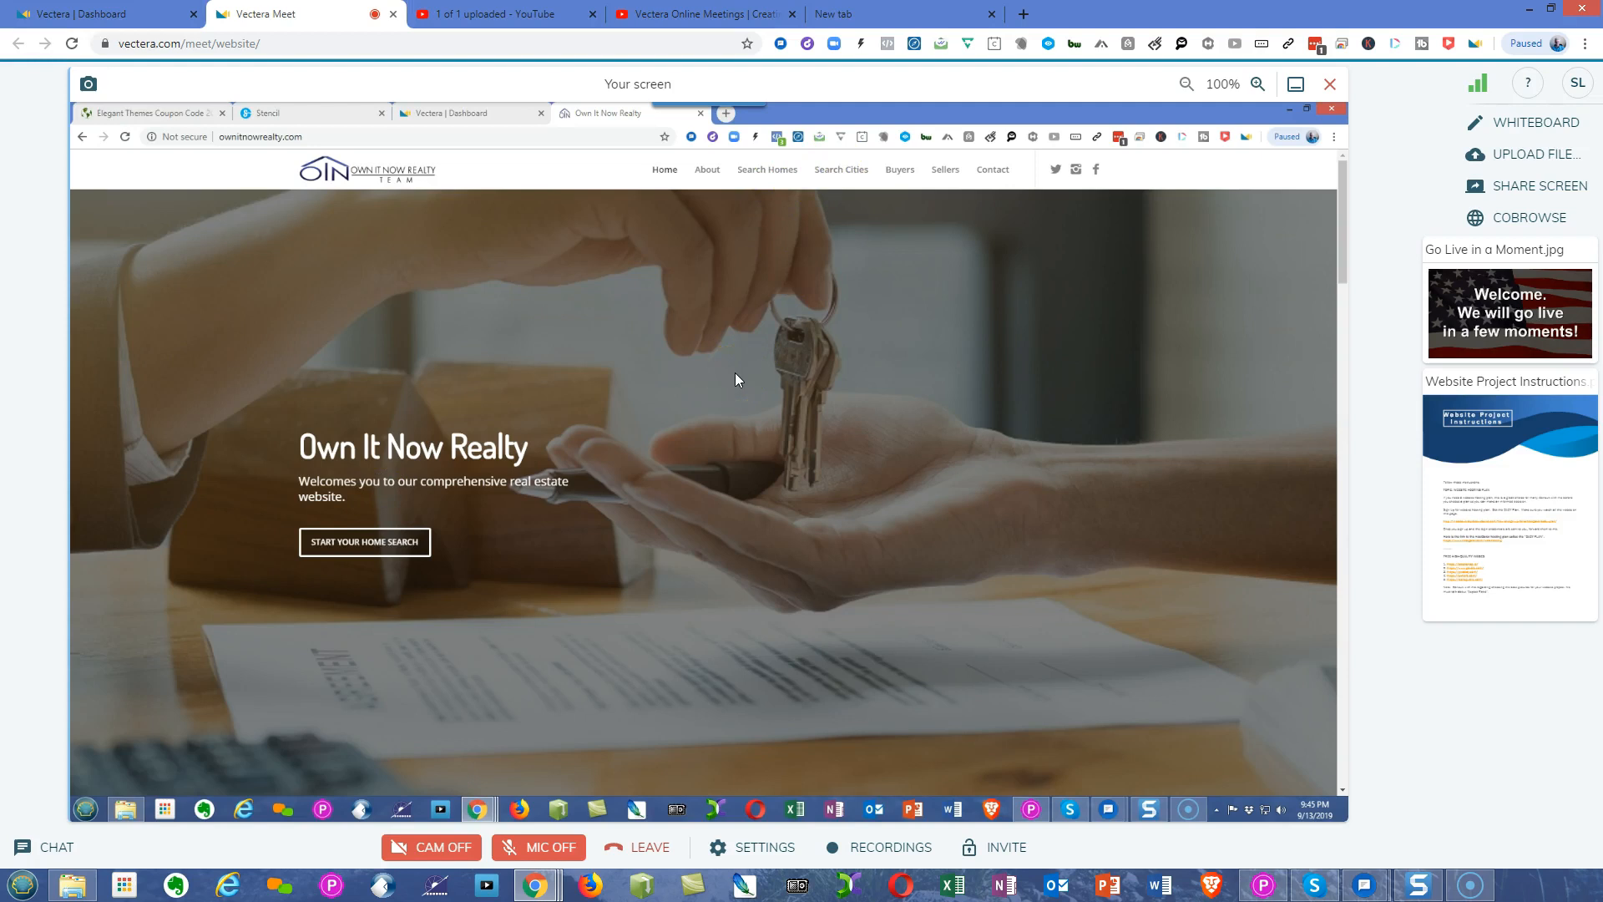
Open Search Cities from the realty site's navigation bar to reach Local Home Search
{"action": "left_click", "coordinate": [500, 494]}
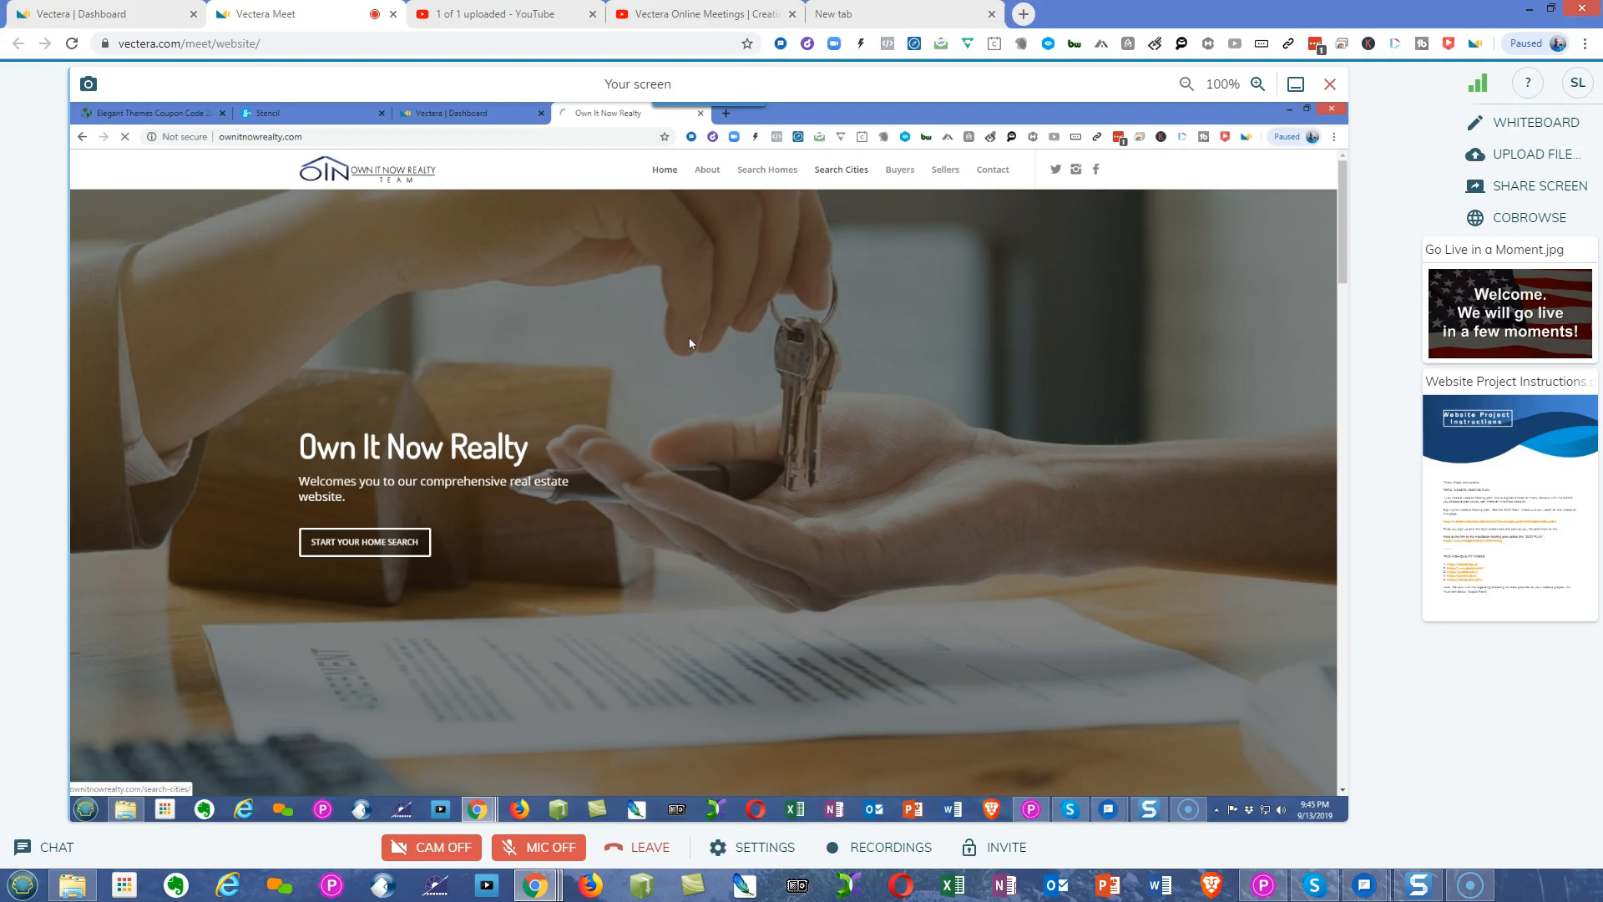
{"action": "left_click", "coordinate": [841, 168]}
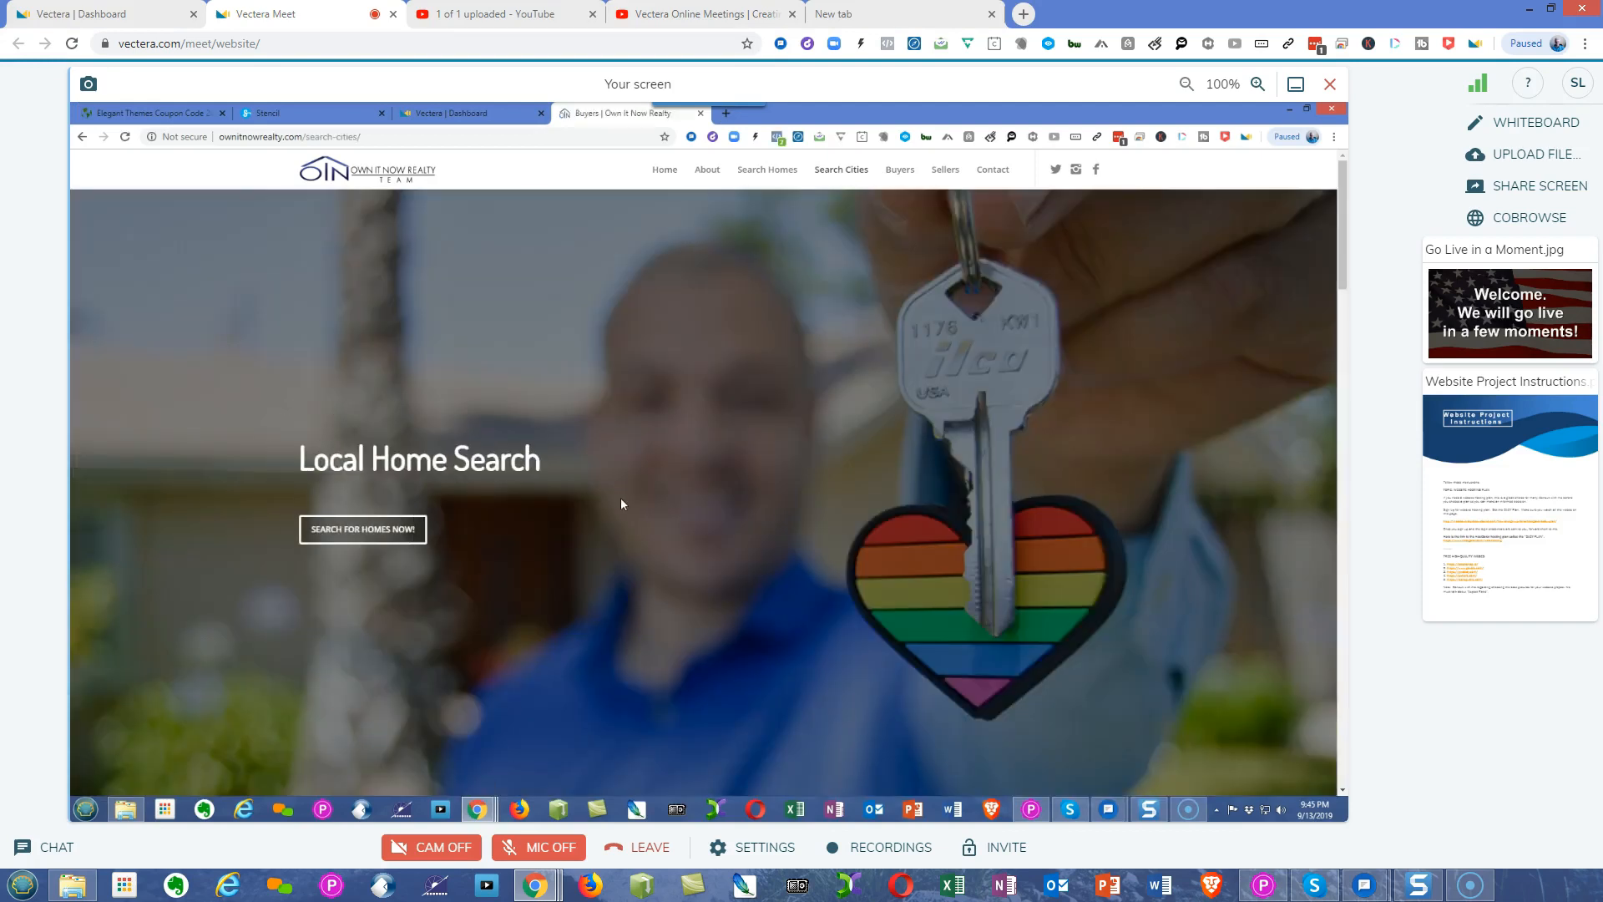
Scroll down to the city home search cards like North Tustin, Orange, and Irvine
{"action": "scroll", "scroll_direction": "down", "scroll_amount": 3}
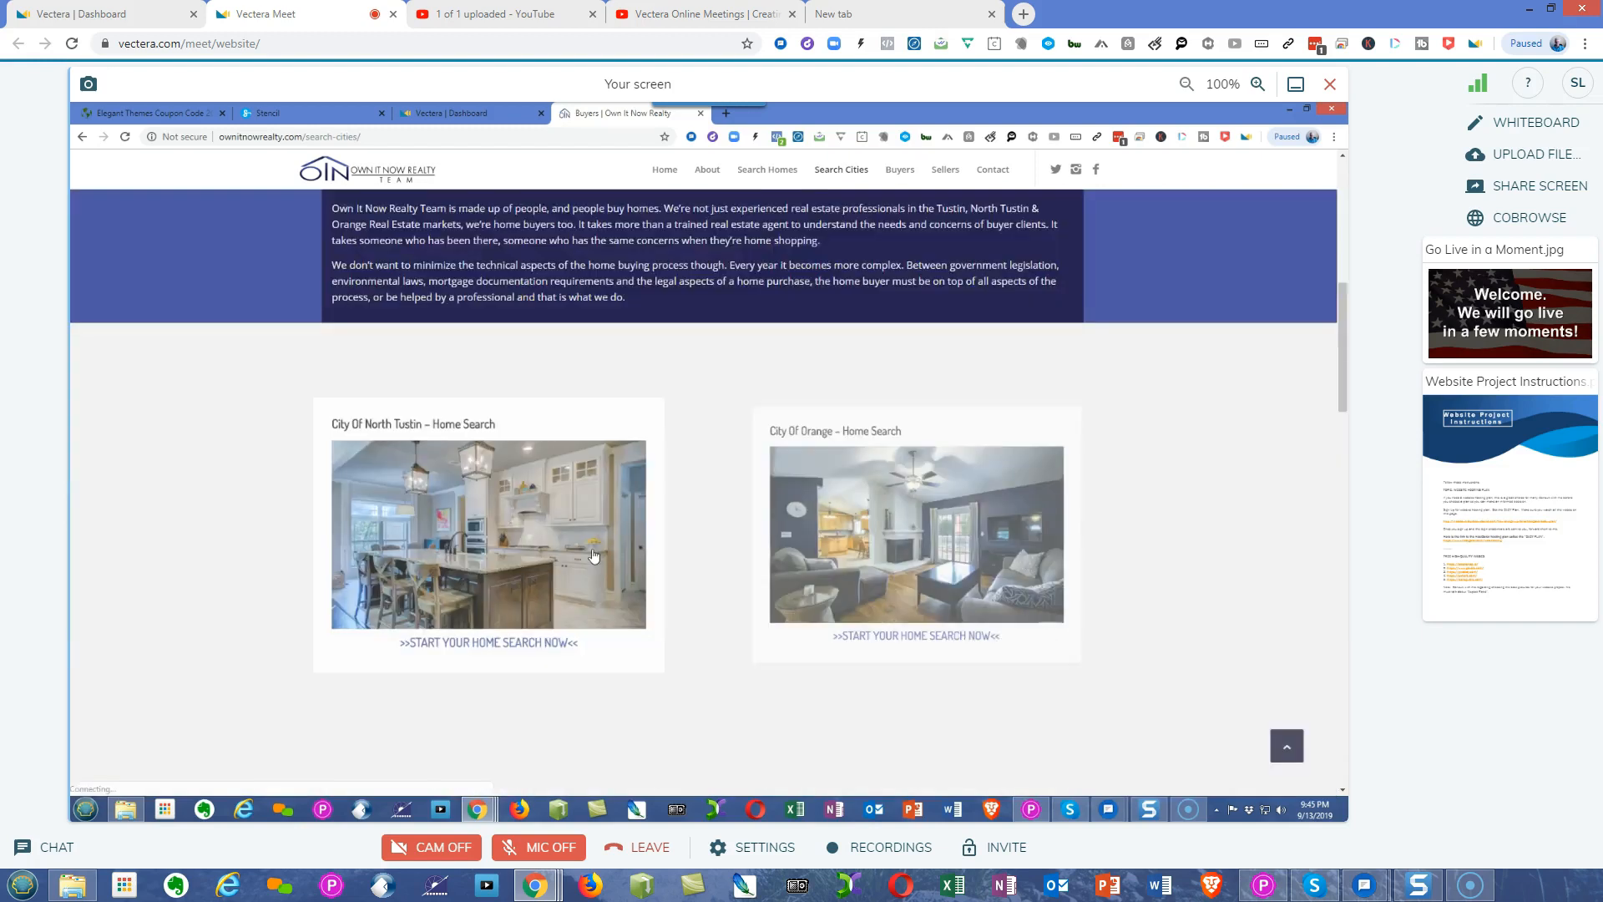
{"action": "scroll", "scroll_direction": "down", "scroll_amount": 3}
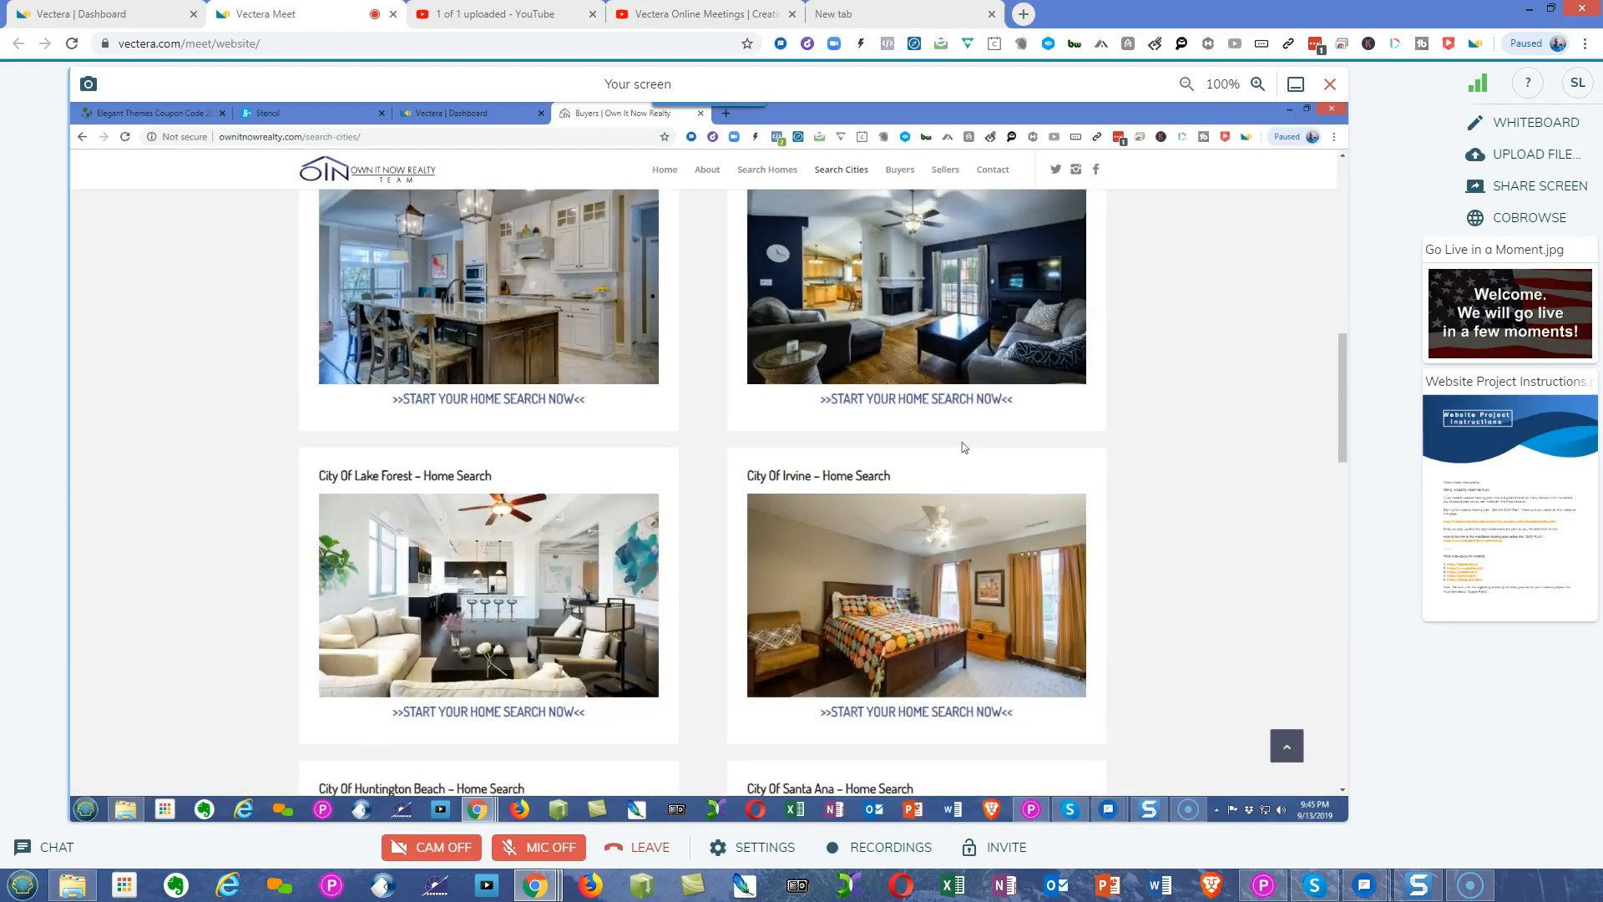
{"action": "mouse_move", "coordinate": [838, 441]}
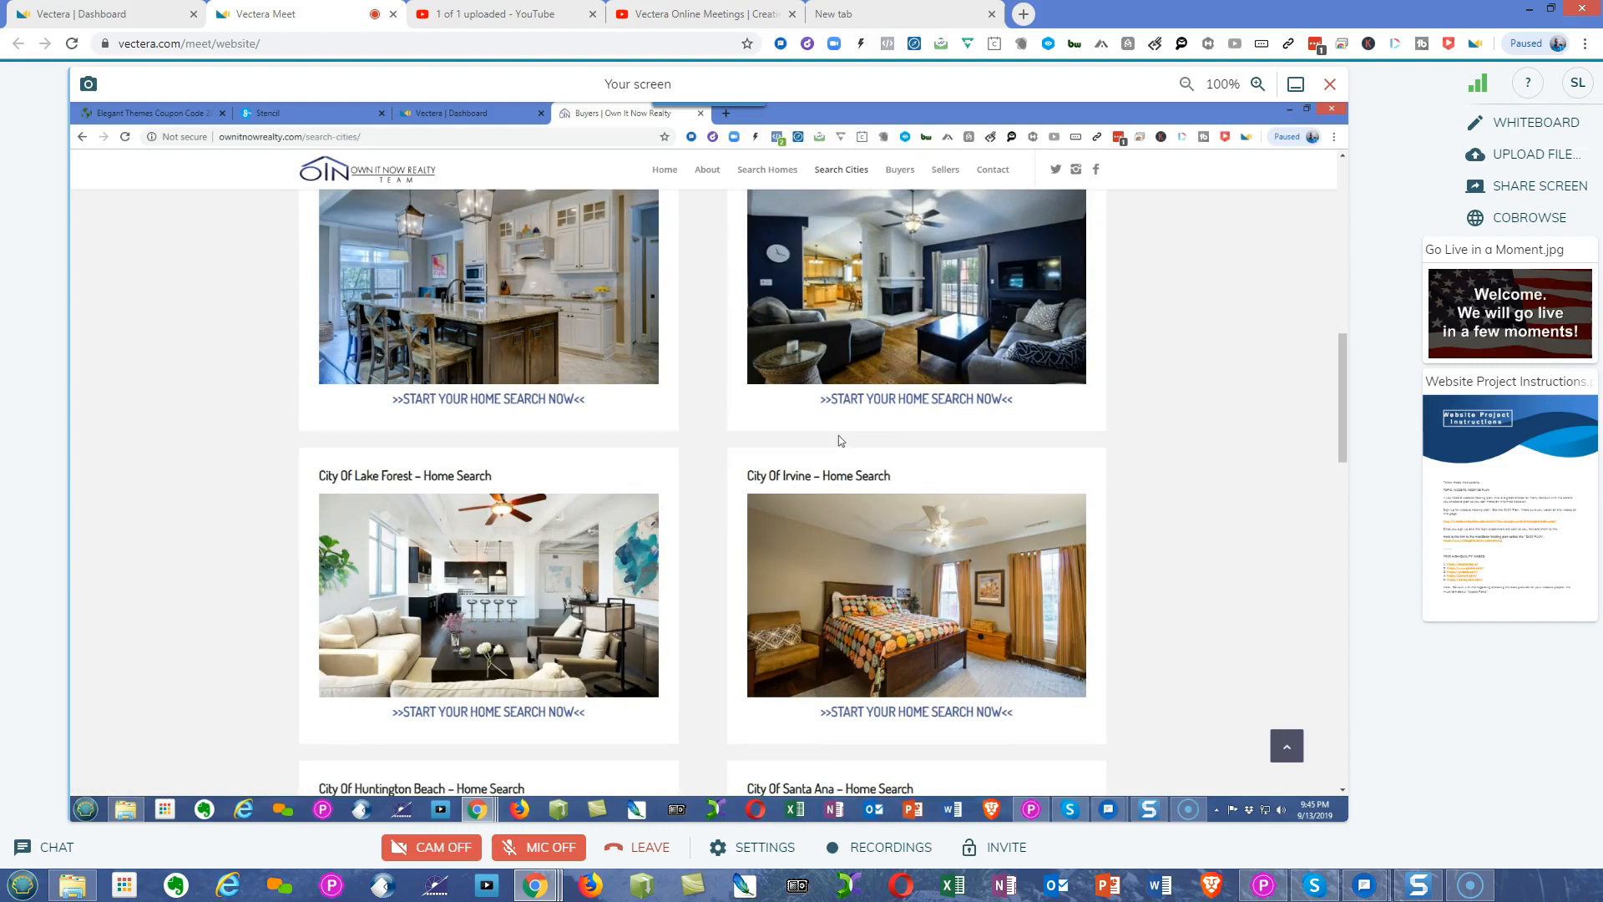